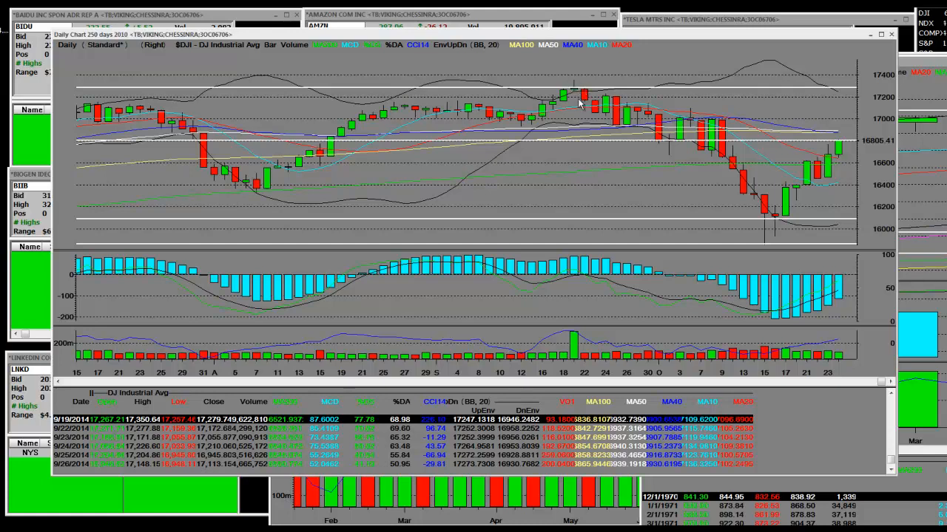
pyautogui.moveTo(579, 103)
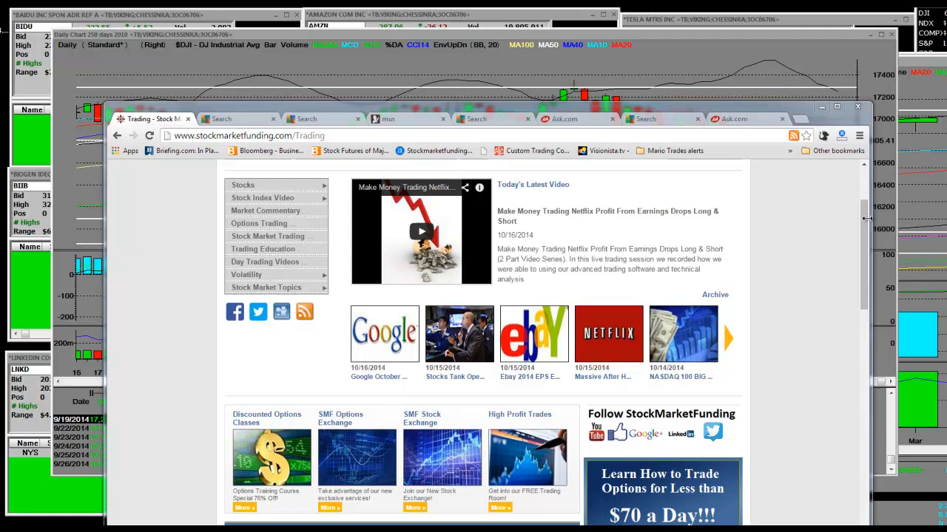
# Go to StockMarketFunding's free trial trading seminar page and skim it.
pyautogui.scroll(-3)
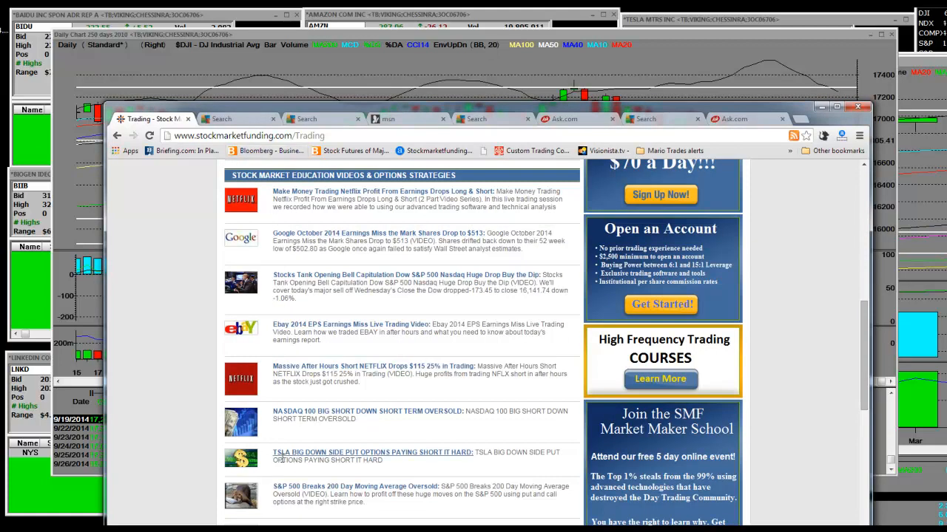
pyautogui.scroll(-3)
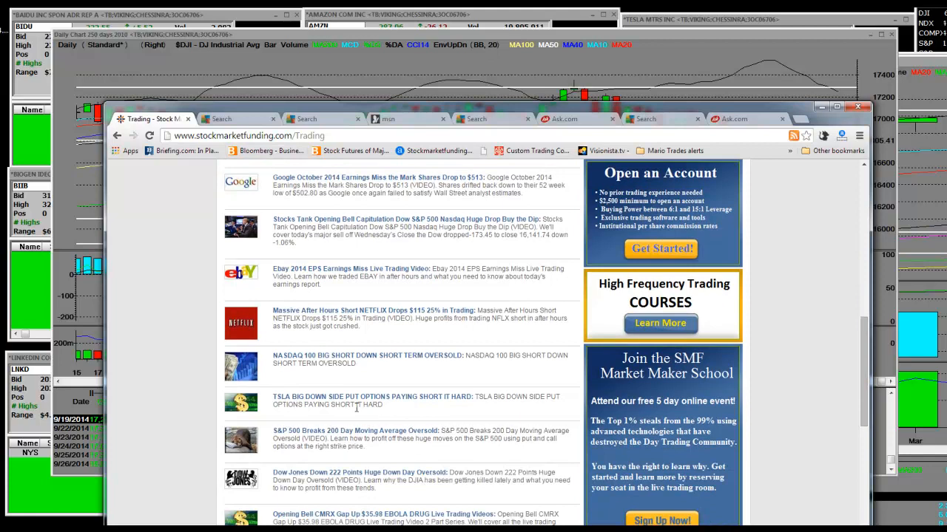
pyautogui.scroll(-3)
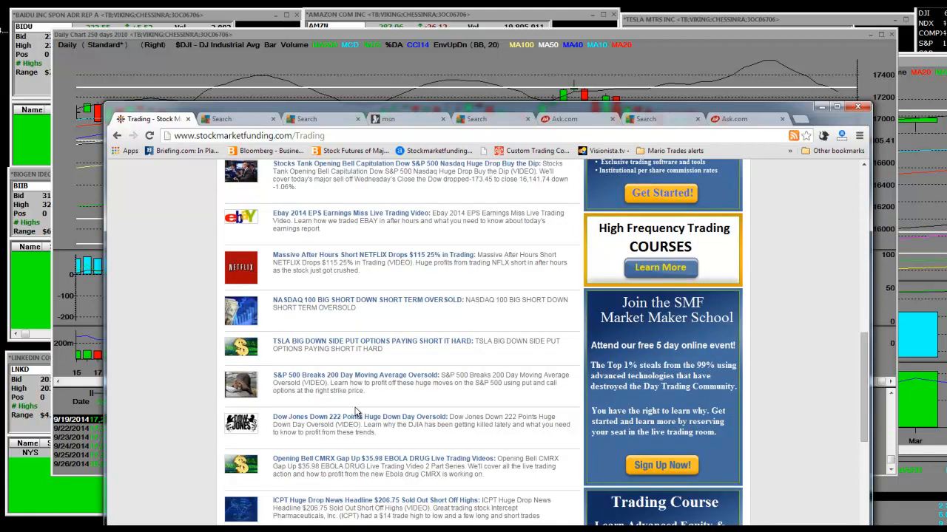
pyautogui.scroll(-3)
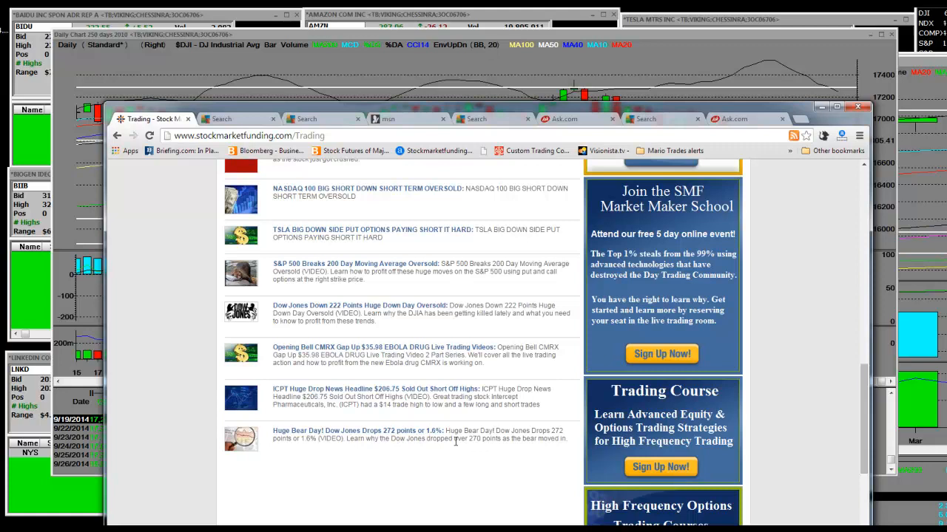
pyautogui.moveTo(370, 434)
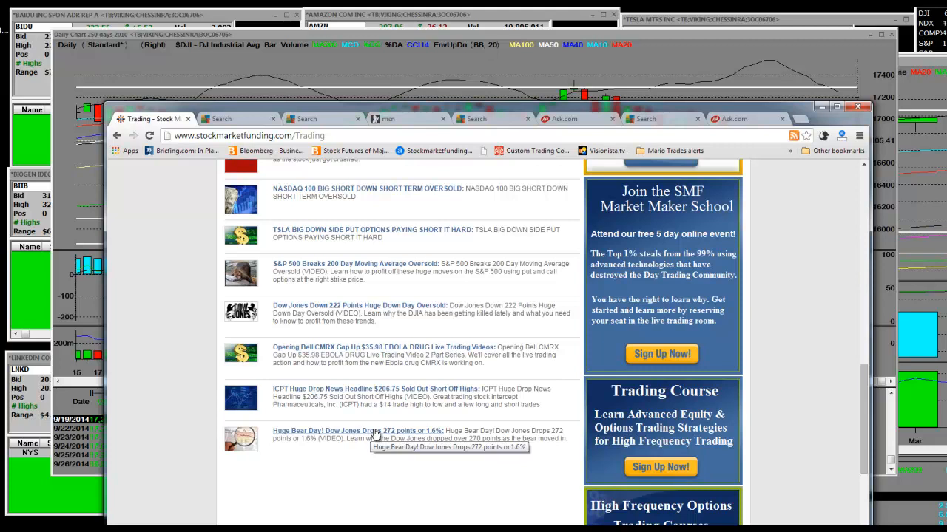
pyautogui.moveTo(694, 121)
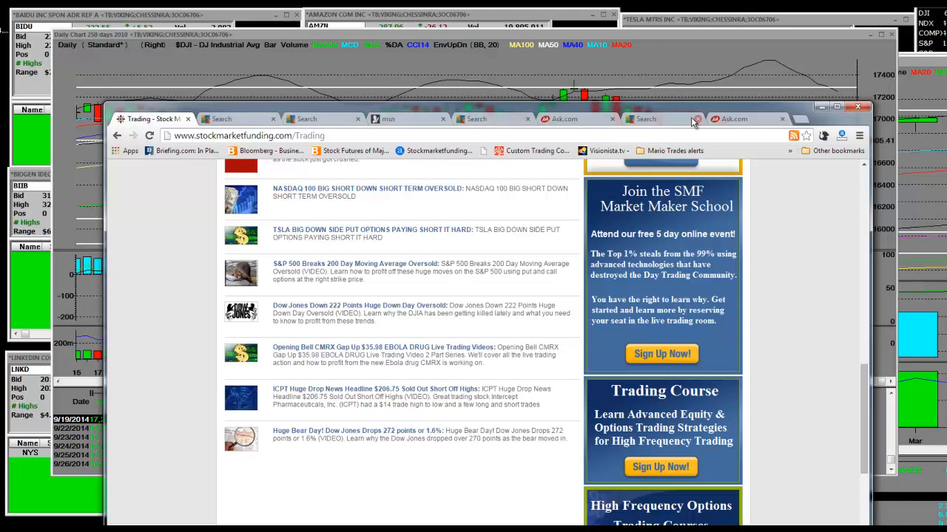
pyautogui.moveTo(347, 425)
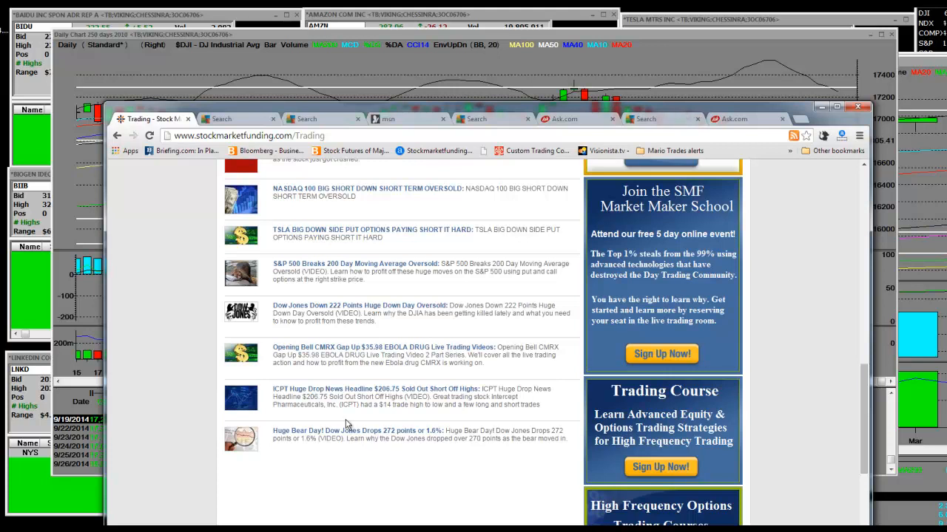
pyautogui.scroll(3)
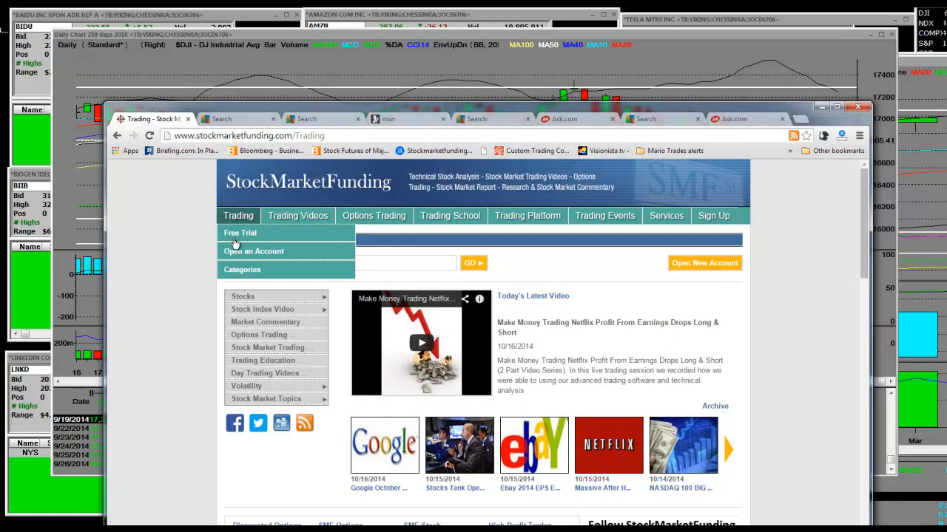
pyautogui.click(240, 233)
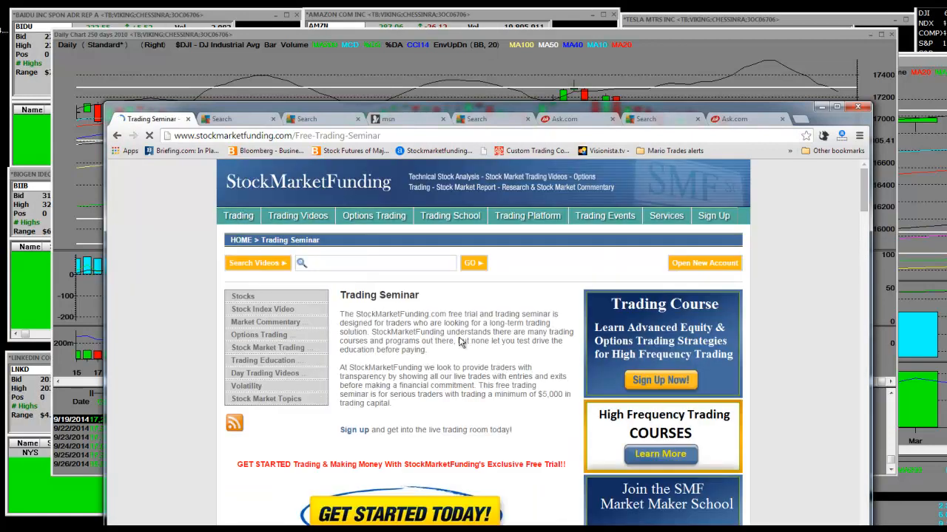
pyautogui.scroll(-3)
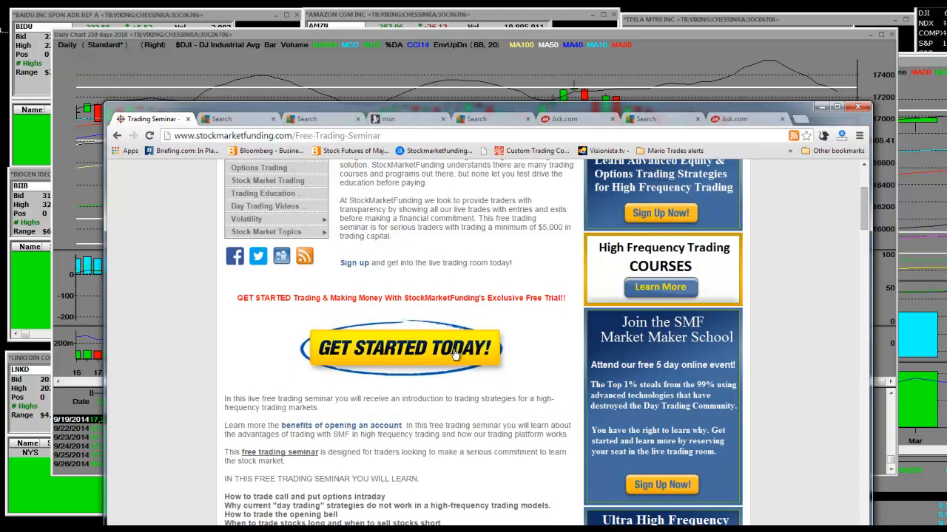
pyautogui.scroll(3)
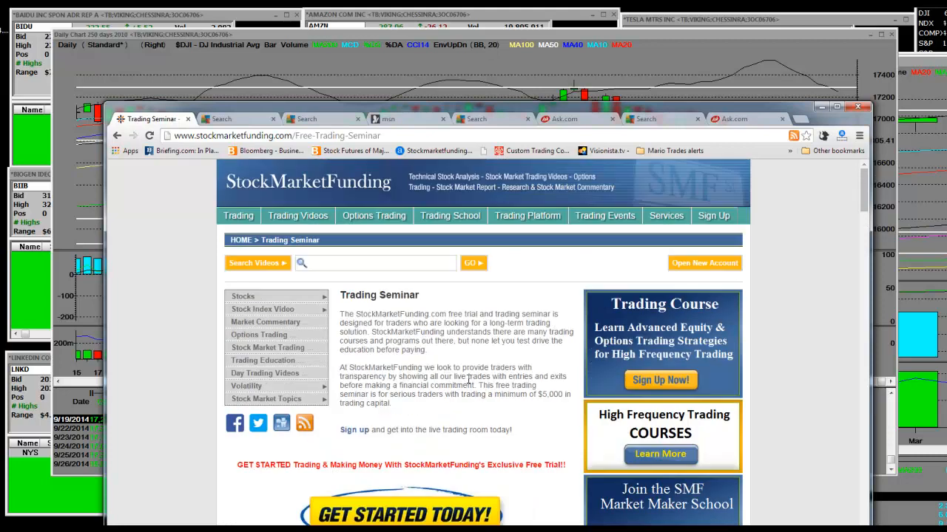
# Go to Trading > Open an Account and scroll through the new-account benefits list.
pyautogui.click(239, 216)
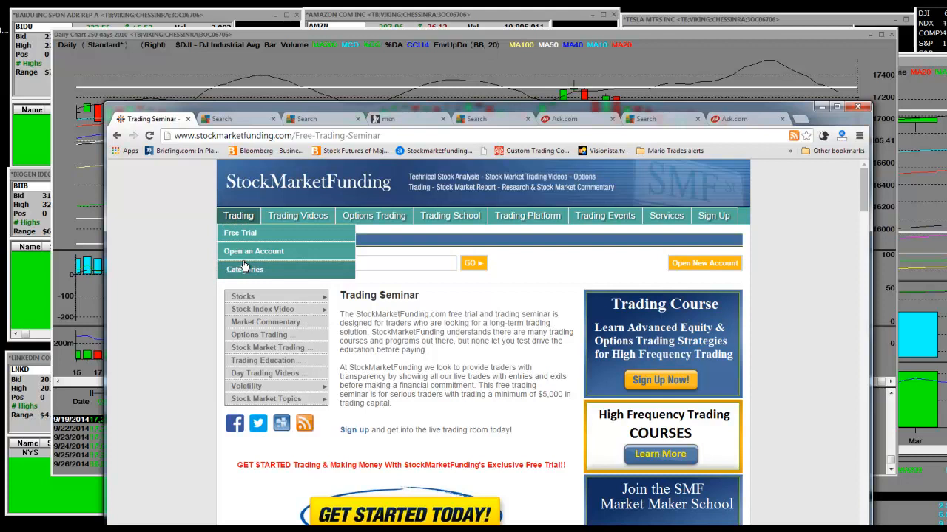
pyautogui.click(254, 251)
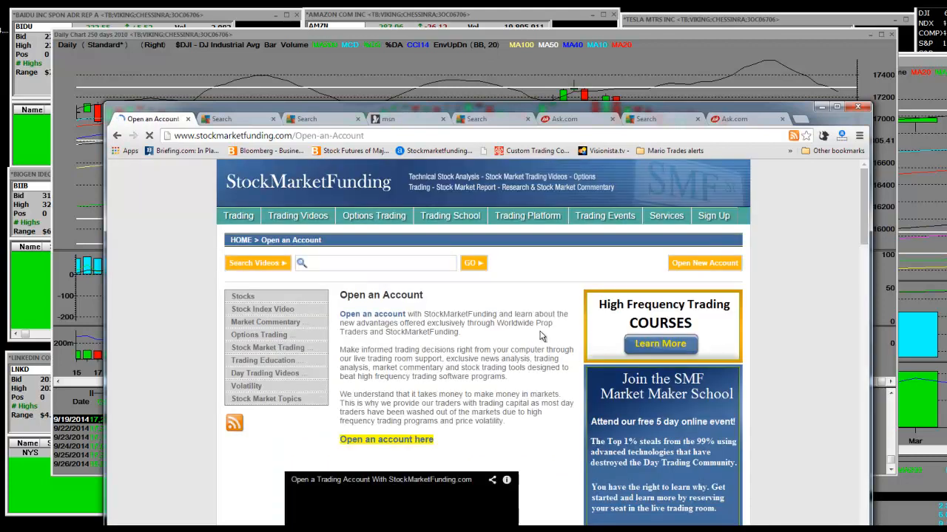
pyautogui.scroll(-3)
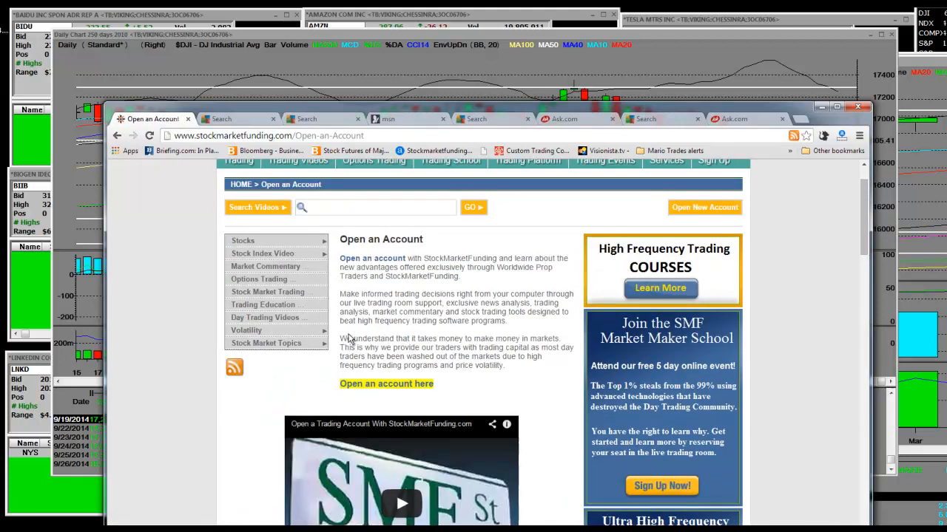
pyautogui.scroll(-3)
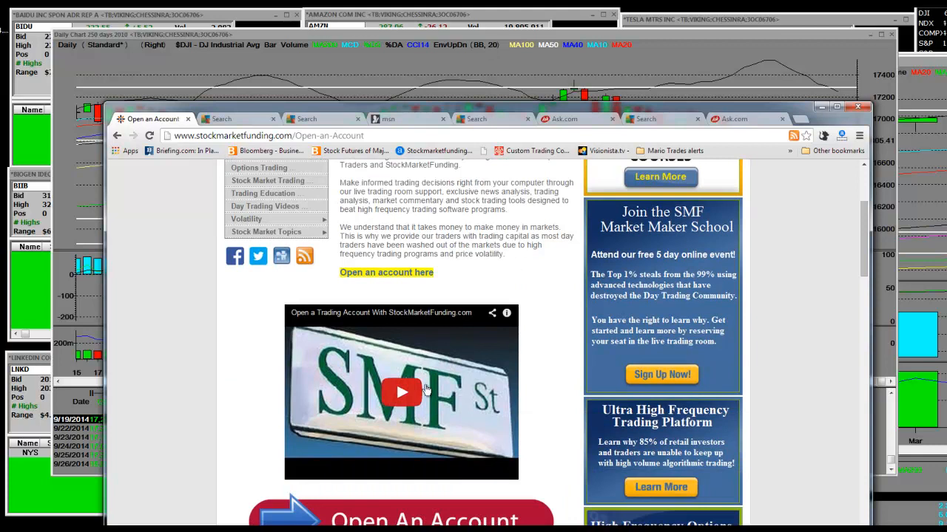
pyautogui.scroll(-3)
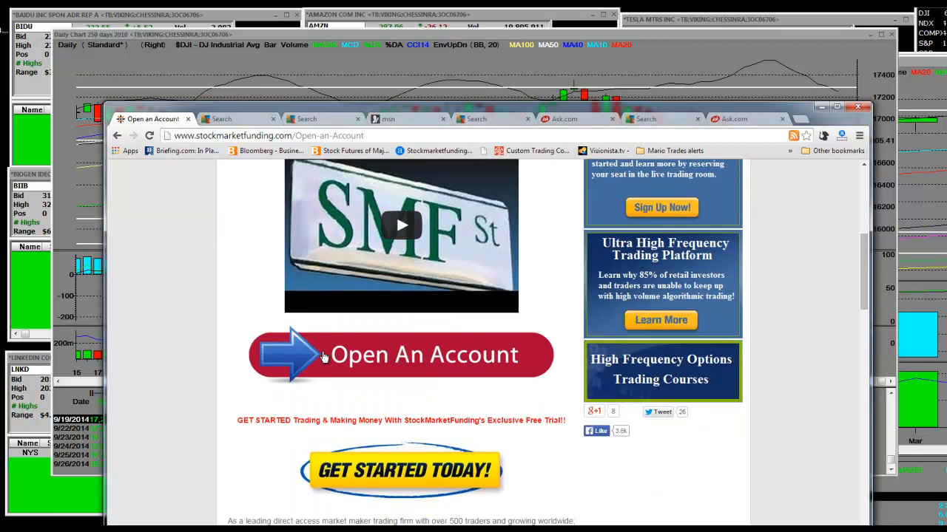
pyautogui.scroll(-3)
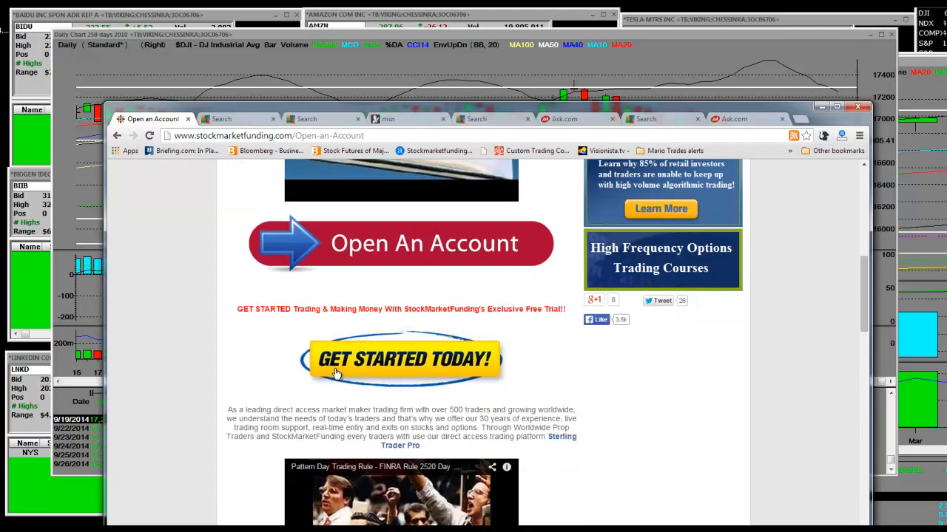
pyautogui.scroll(-3)
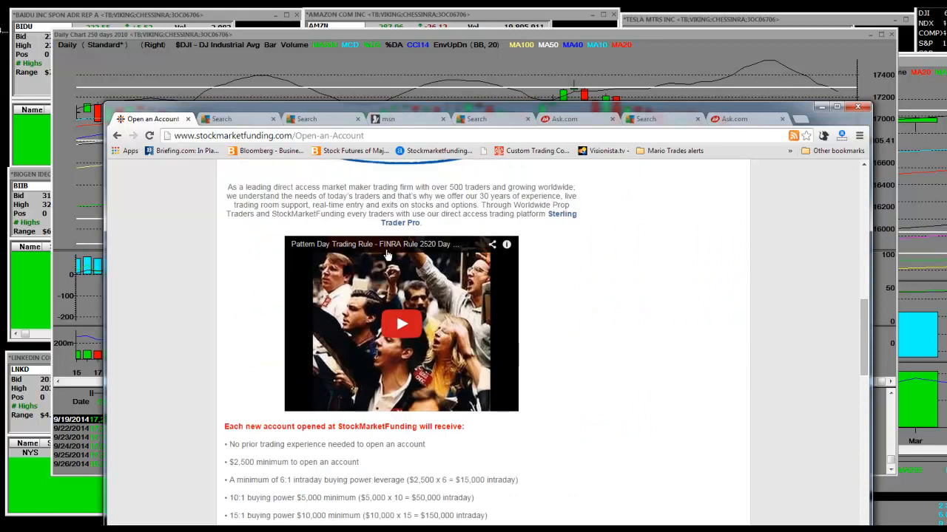
pyautogui.moveTo(401, 244)
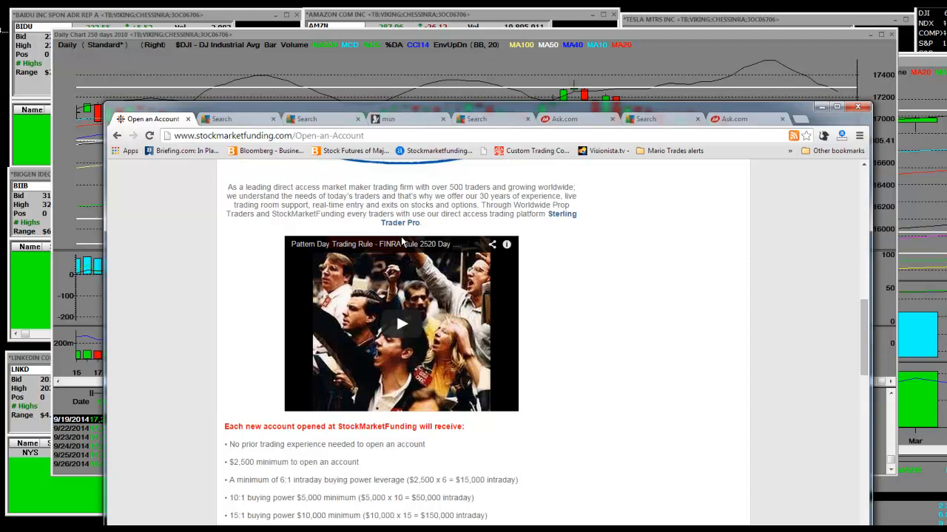
pyautogui.scroll(-3)
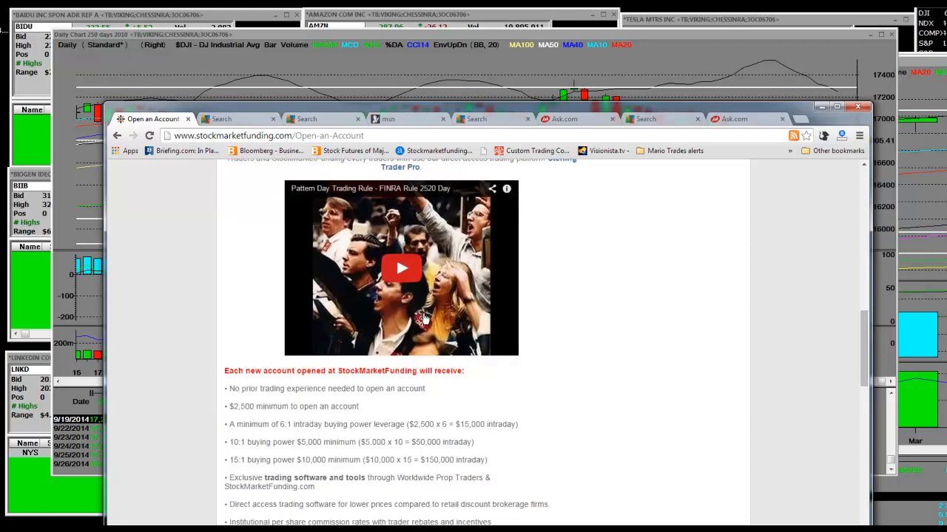
pyautogui.scroll(-3)
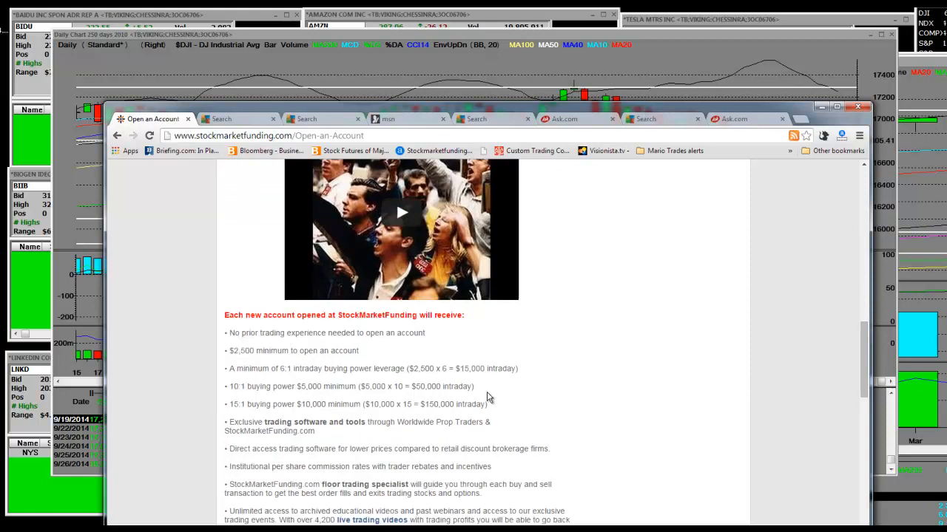
pyautogui.moveTo(329, 403)
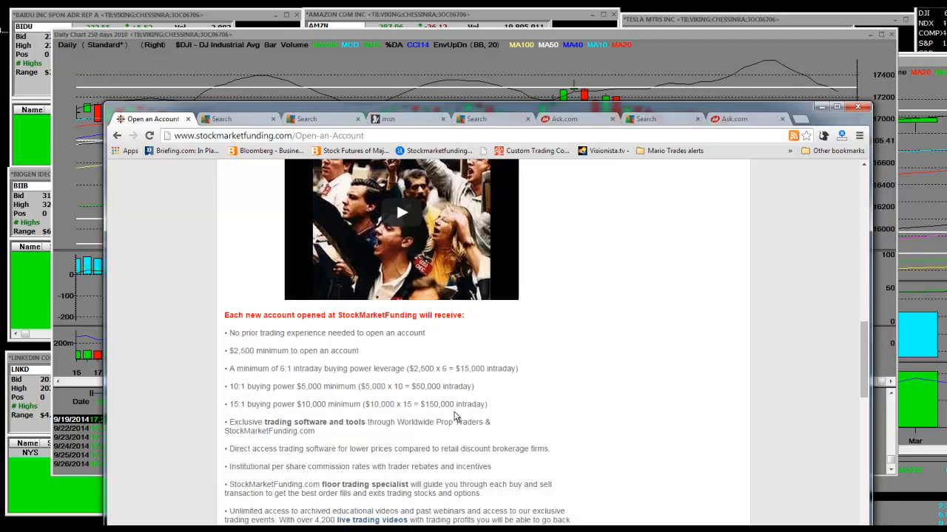
# Scroll to the bottom of Open an Account, past the discount-brokerage disadvantages to the contact note.
pyautogui.scroll(-3)
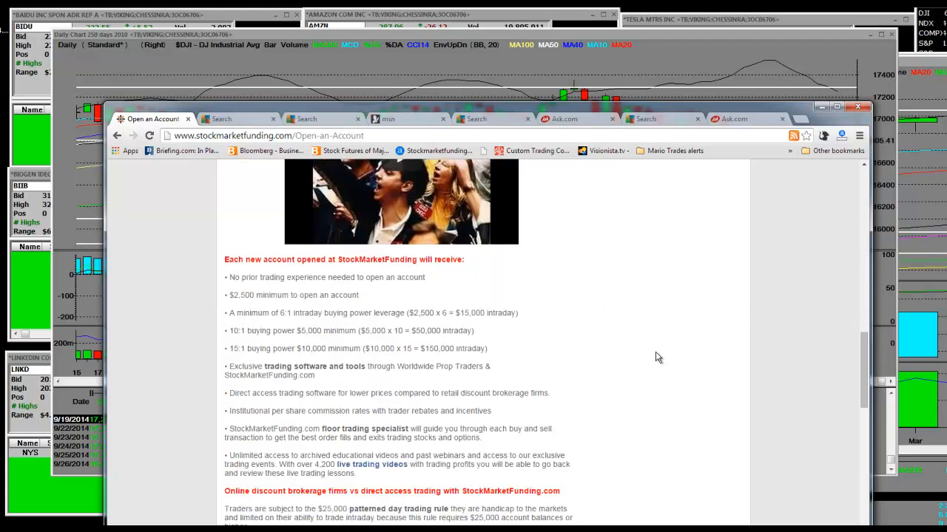
pyautogui.scroll(-3)
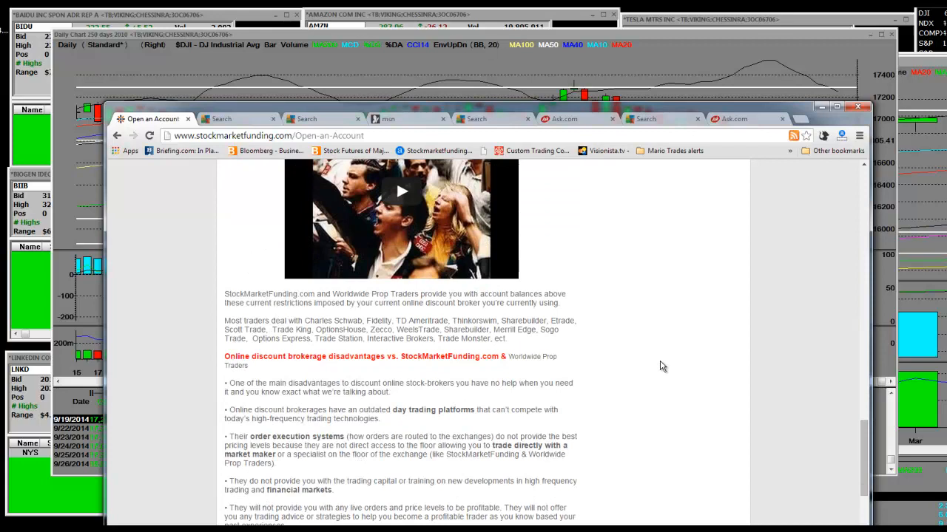
pyautogui.scroll(3)
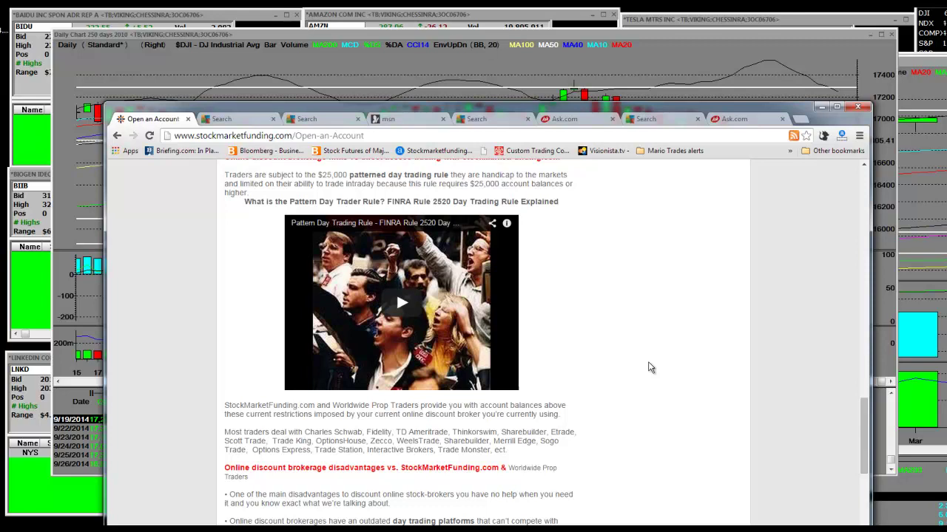
pyautogui.scroll(-3)
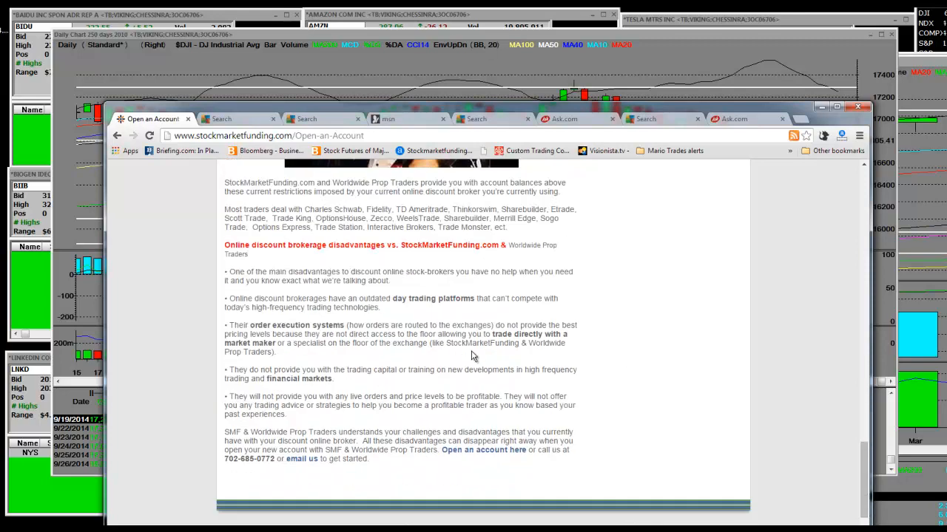
pyautogui.moveTo(466, 258)
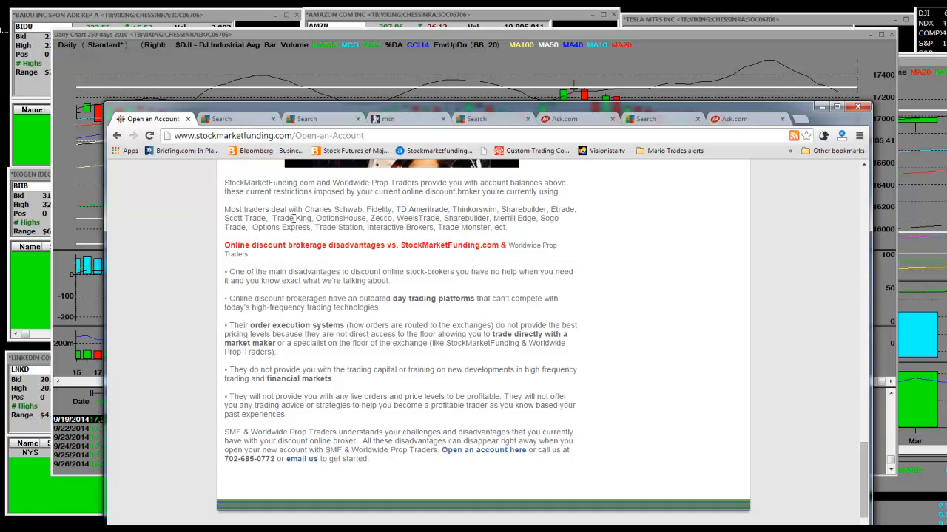
pyautogui.moveTo(563, 209)
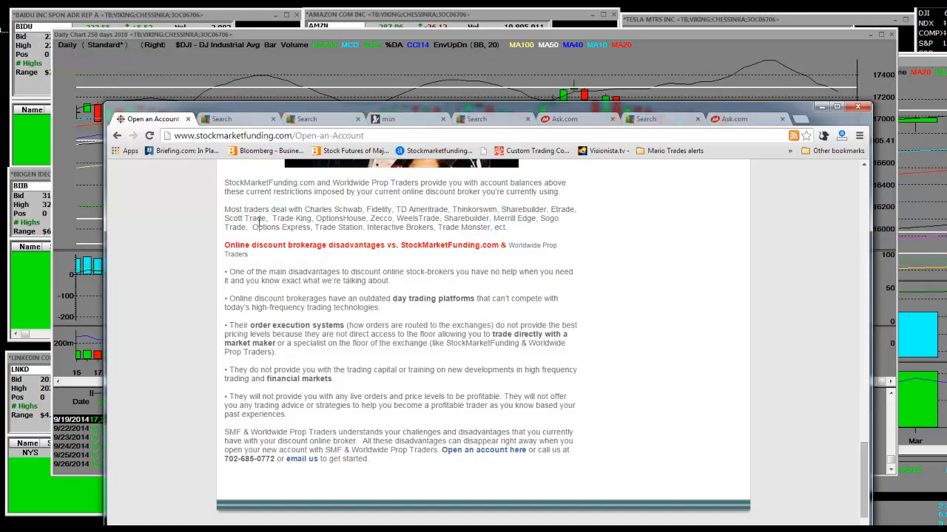
pyautogui.moveTo(711, 296)
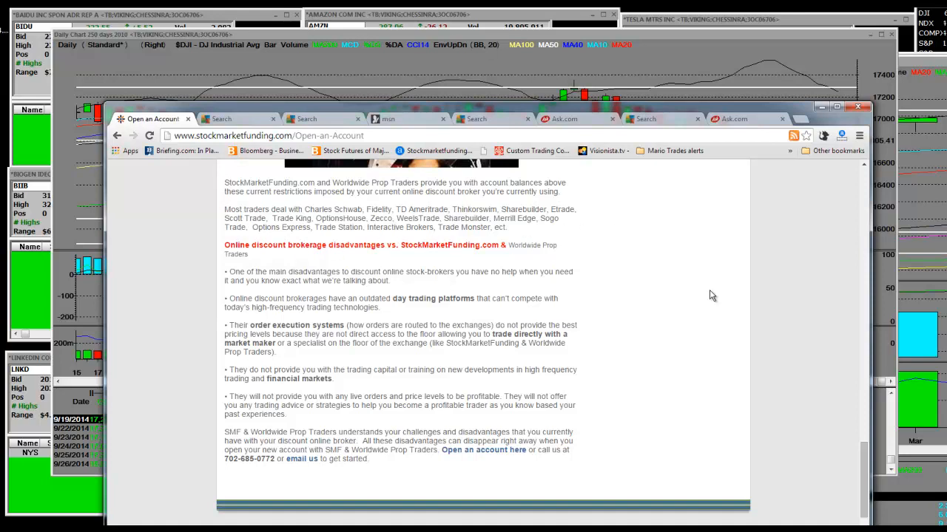
pyautogui.moveTo(667, 305)
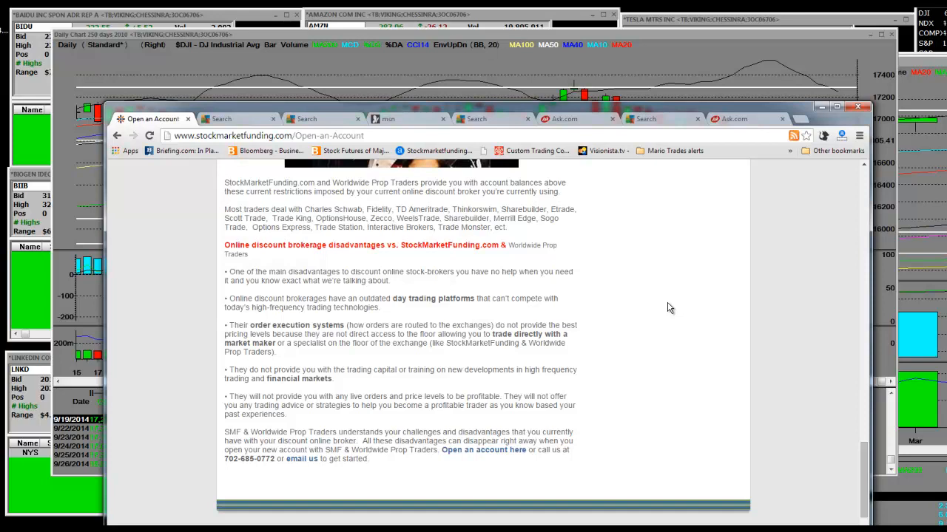
pyautogui.moveTo(642, 178)
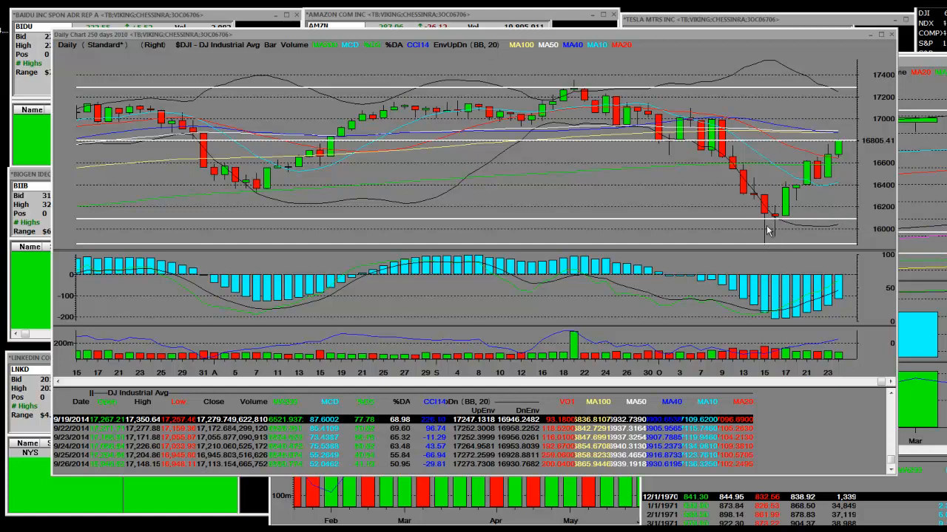
pyautogui.moveTo(784, 215)
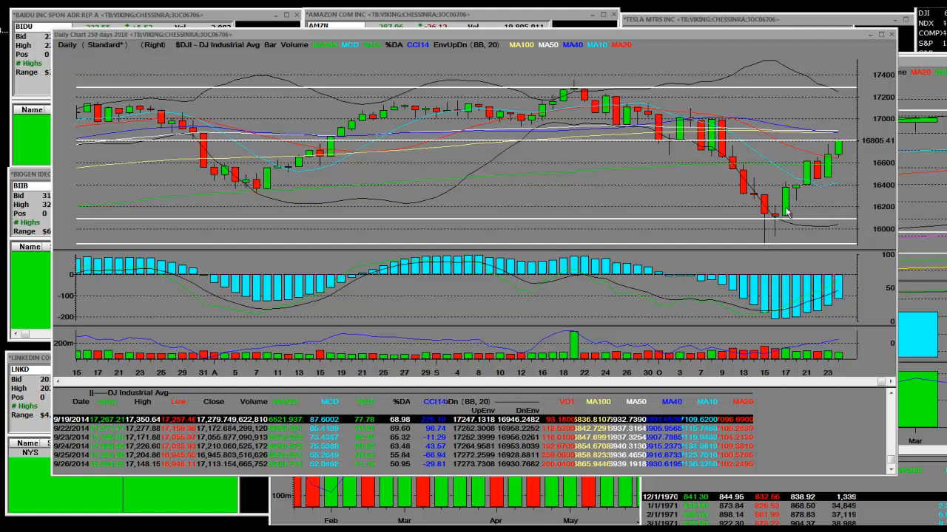
pyautogui.moveTo(806, 310)
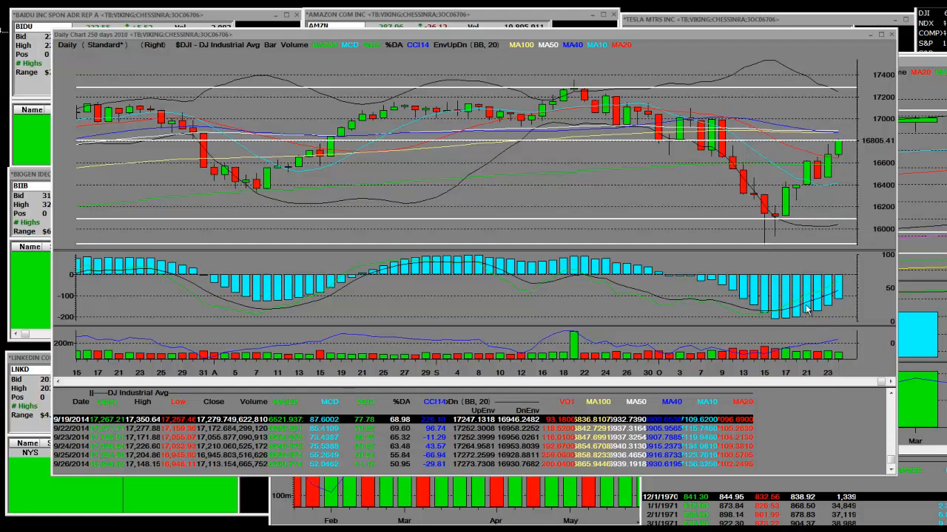
pyautogui.moveTo(752, 314)
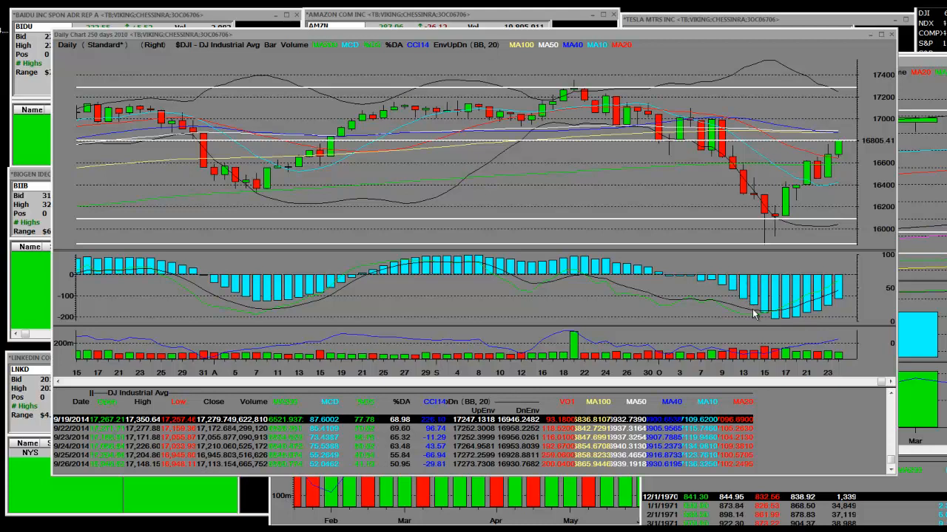
pyautogui.moveTo(632, 269)
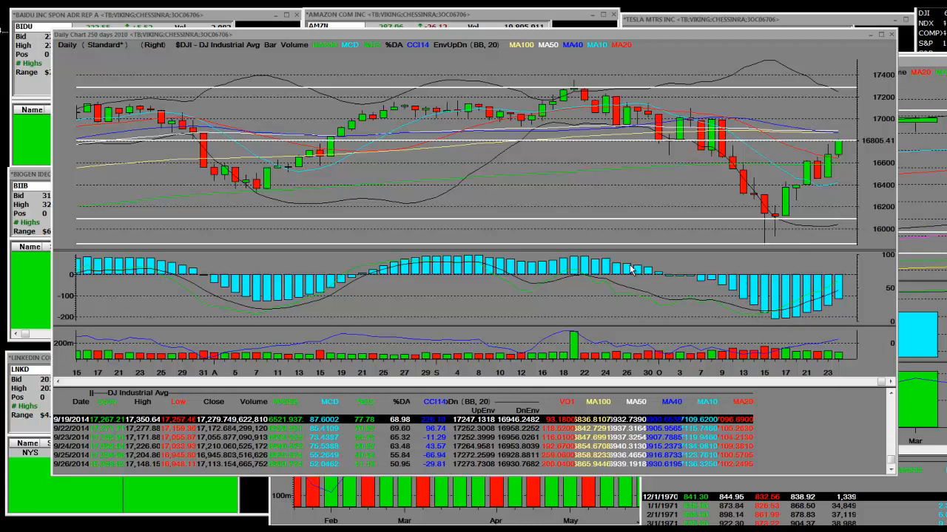
pyautogui.moveTo(748, 145)
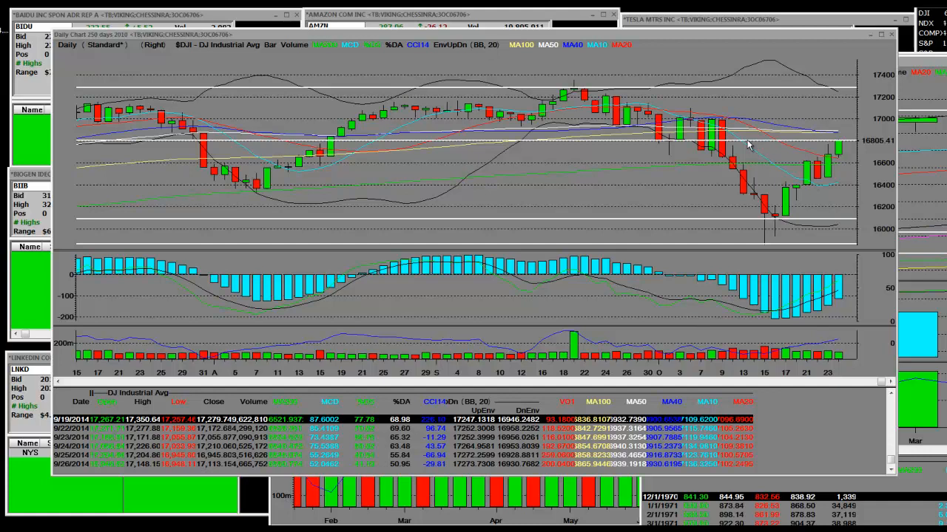
pyautogui.moveTo(574, 87)
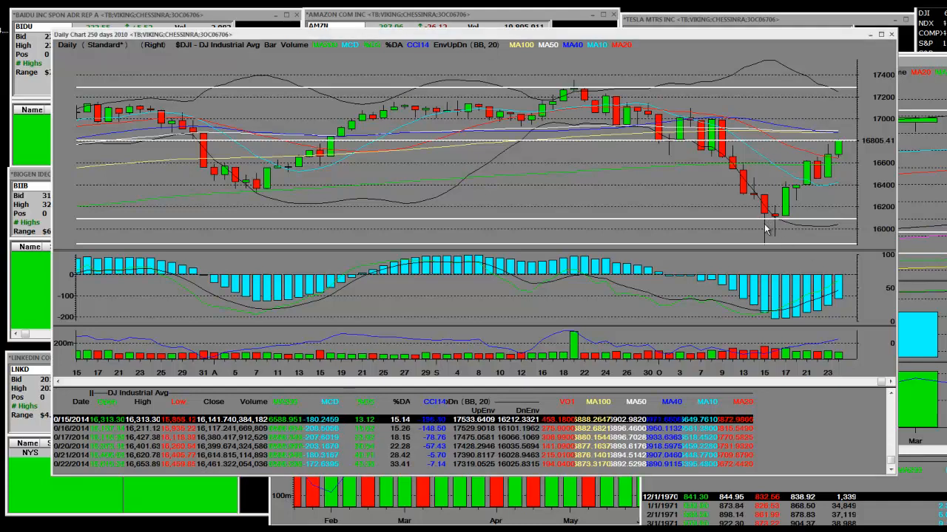
pyautogui.moveTo(699, 126)
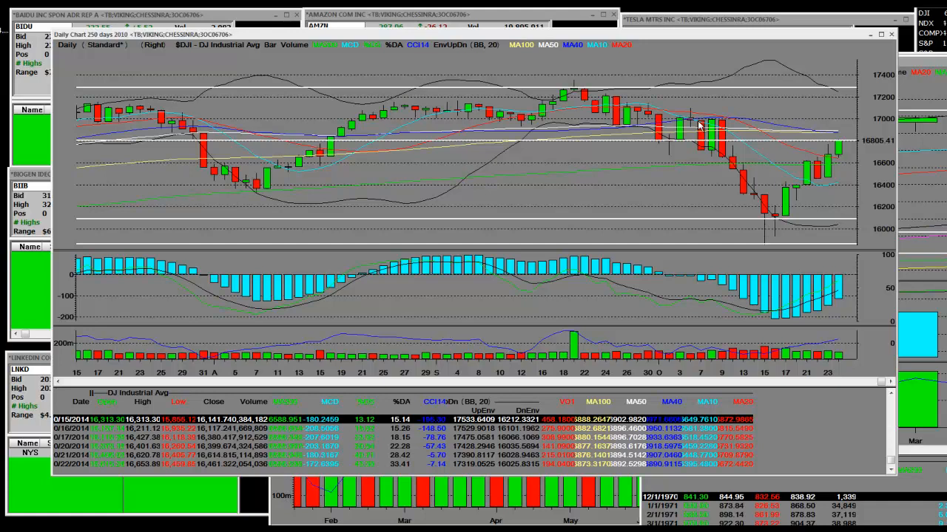
pyautogui.moveTo(623, 83)
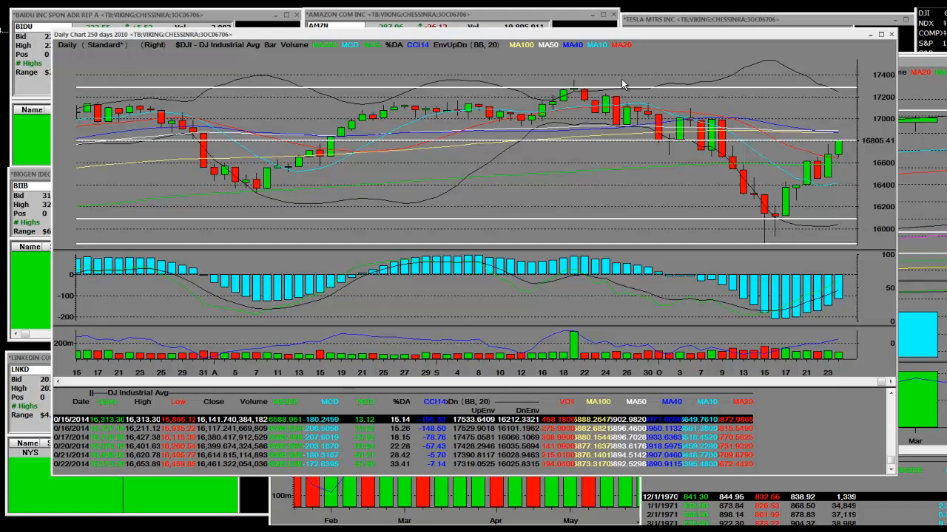
pyautogui.moveTo(809, 205)
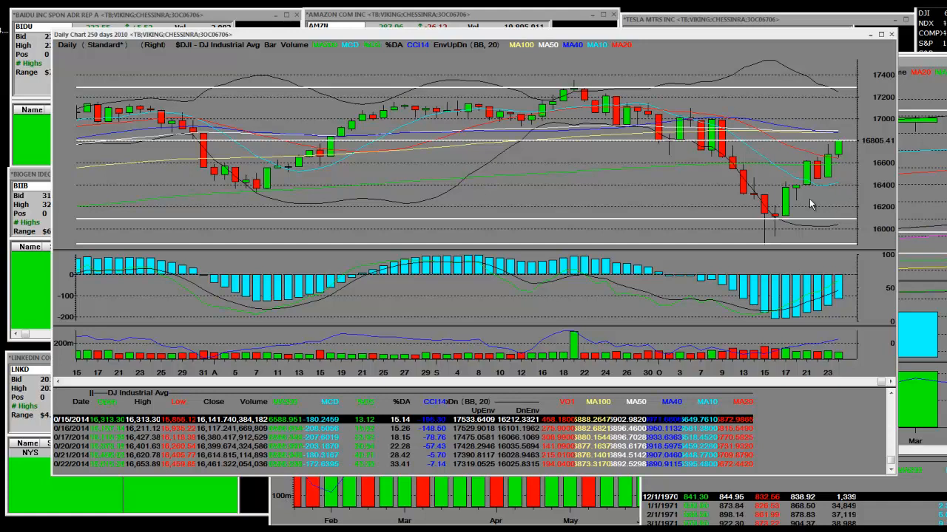
pyautogui.moveTo(828, 155)
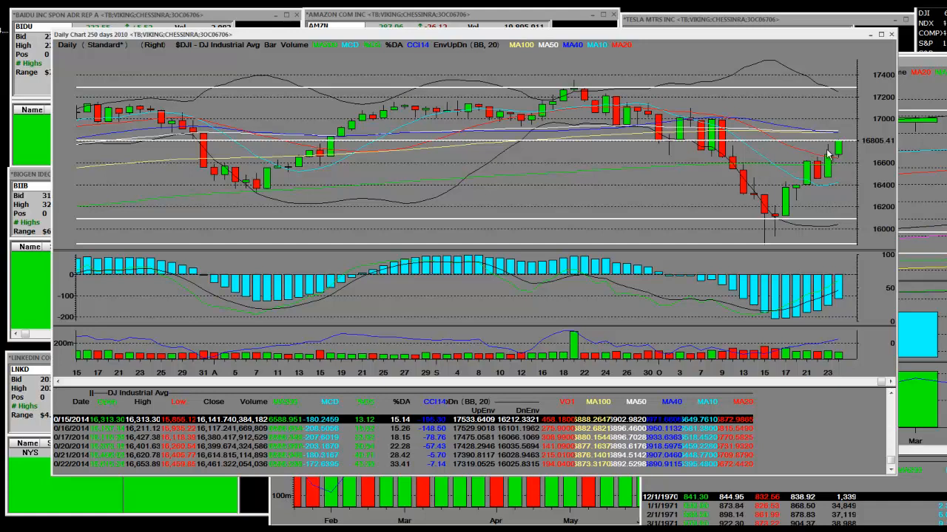
pyautogui.moveTo(727, 133)
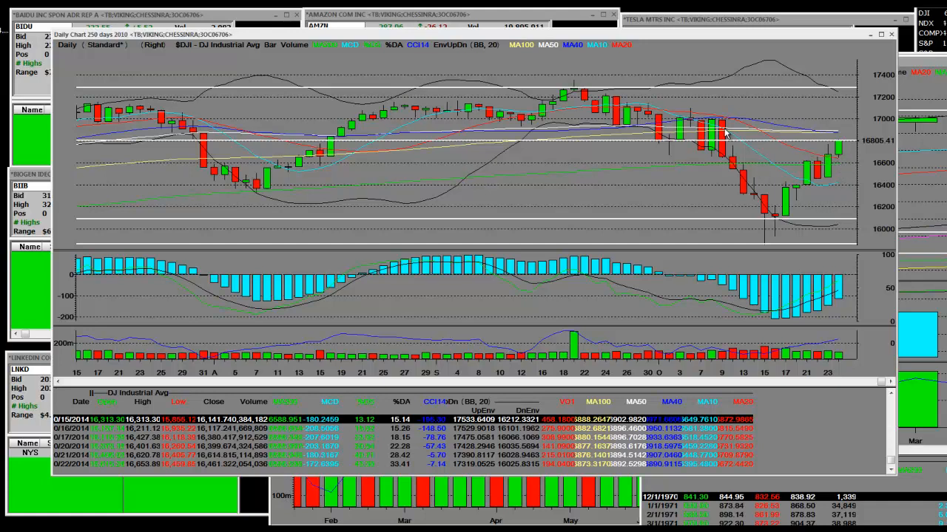
pyautogui.moveTo(845, 164)
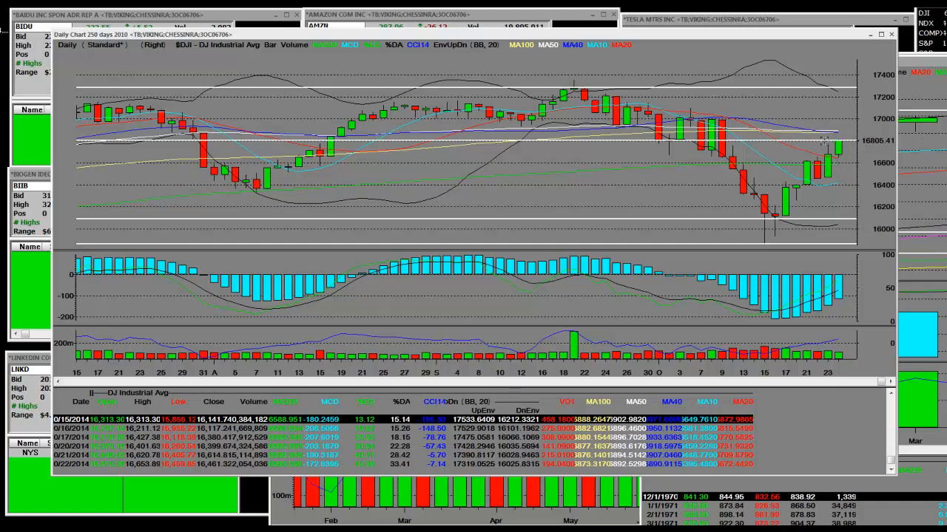
pyautogui.moveTo(638, 479)
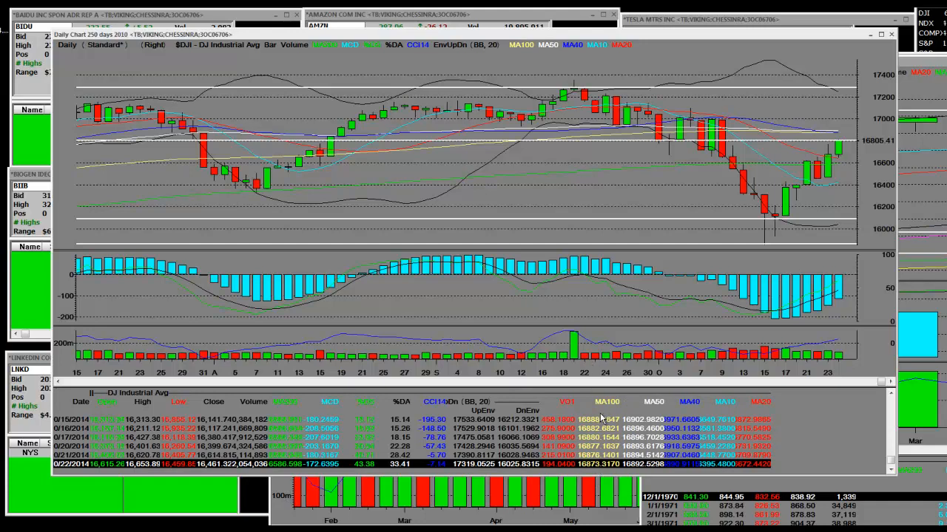
pyautogui.moveTo(828, 176)
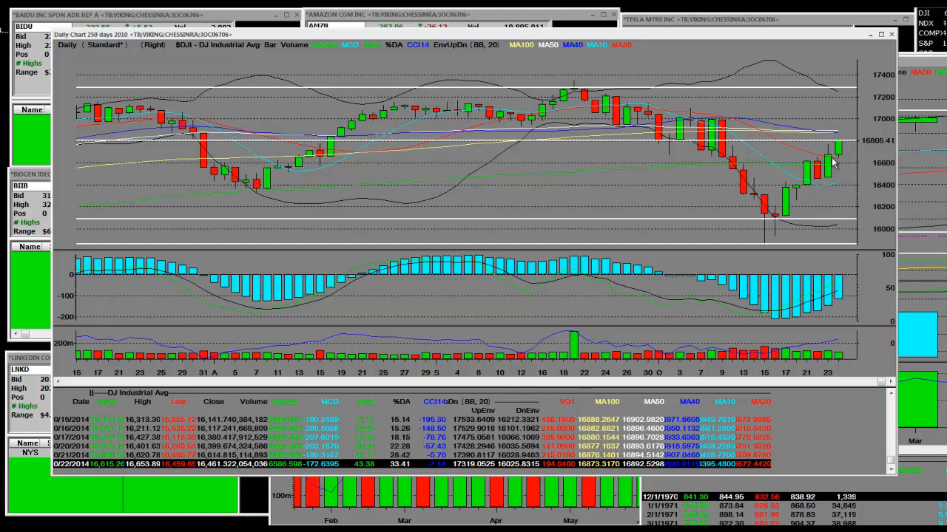
pyautogui.moveTo(787, 185)
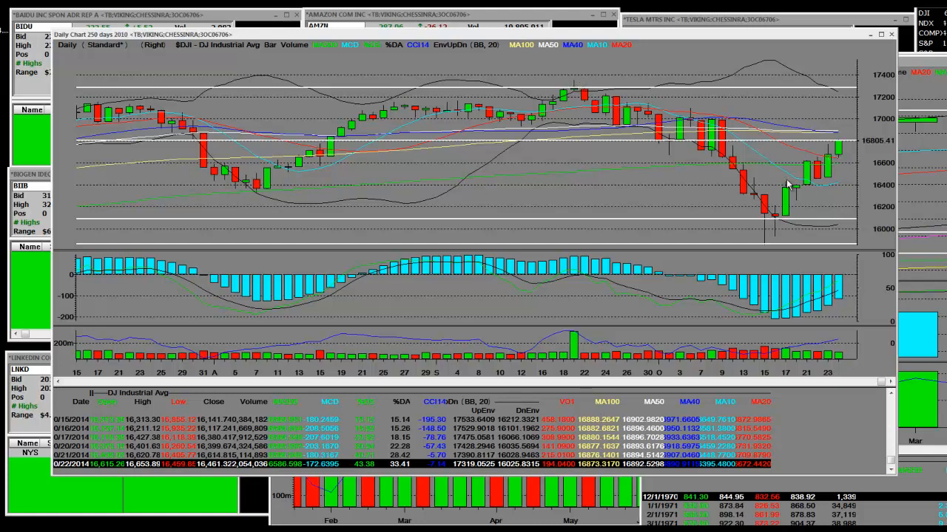
pyautogui.moveTo(784, 202)
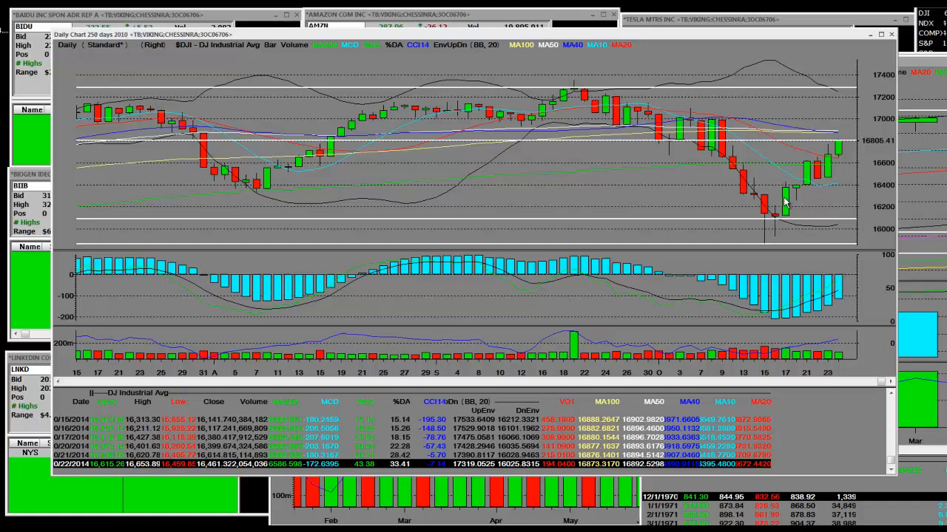
pyautogui.moveTo(798, 358)
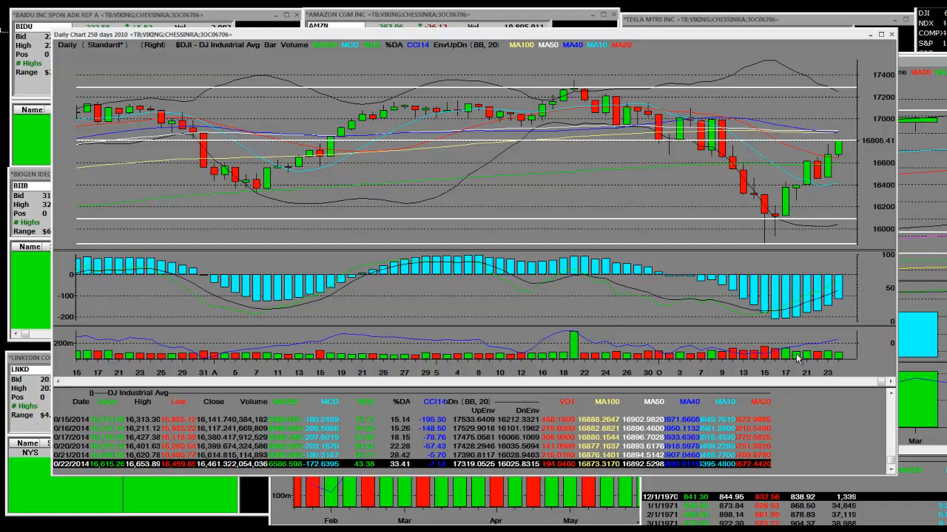
pyautogui.moveTo(868, 279)
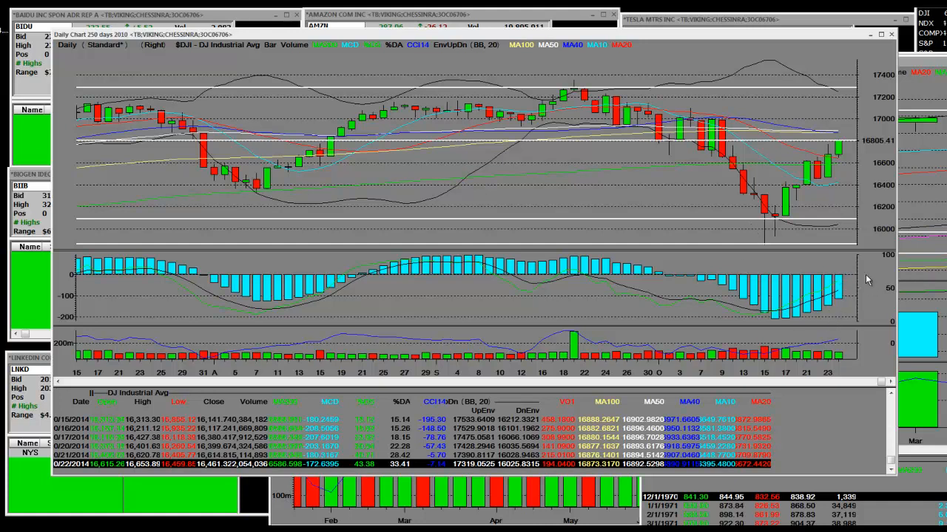
pyautogui.moveTo(813, 327)
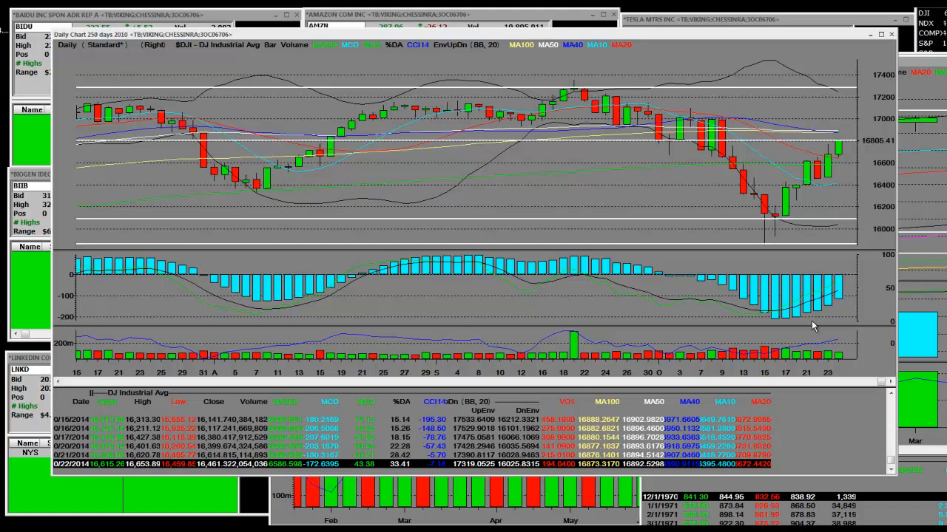
pyautogui.moveTo(771, 174)
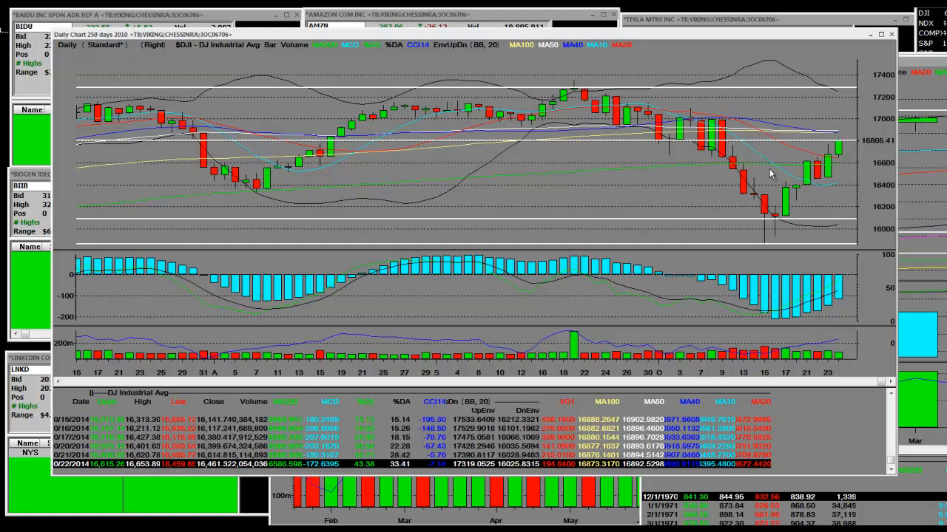
pyautogui.moveTo(691, 111)
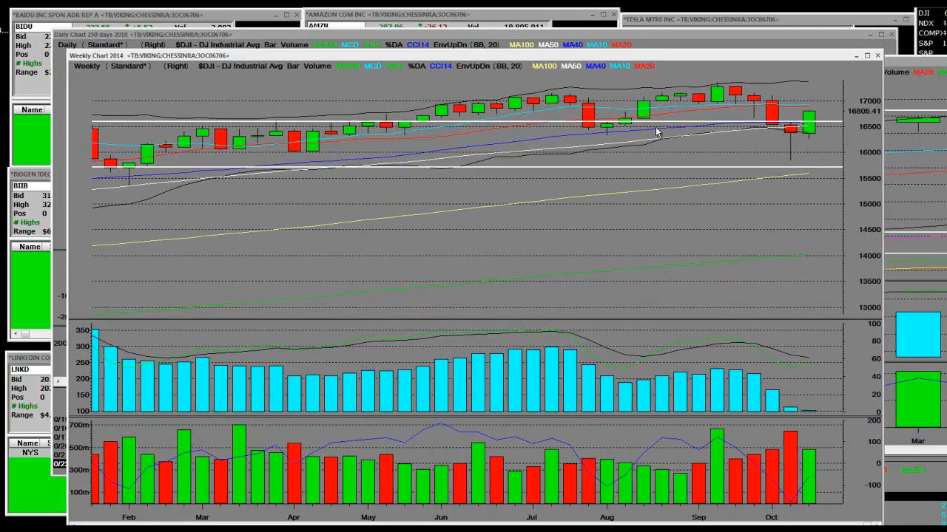
pyautogui.moveTo(717, 94)
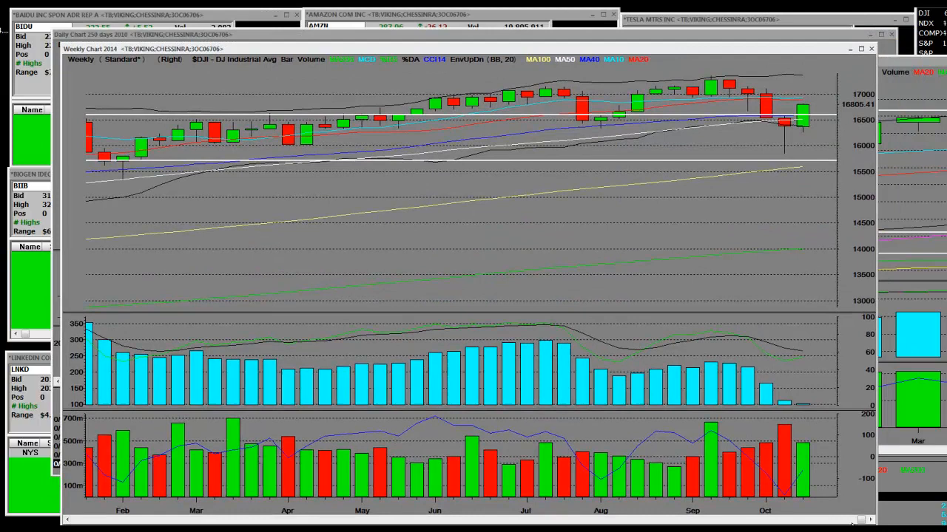
pyautogui.moveTo(434, 59)
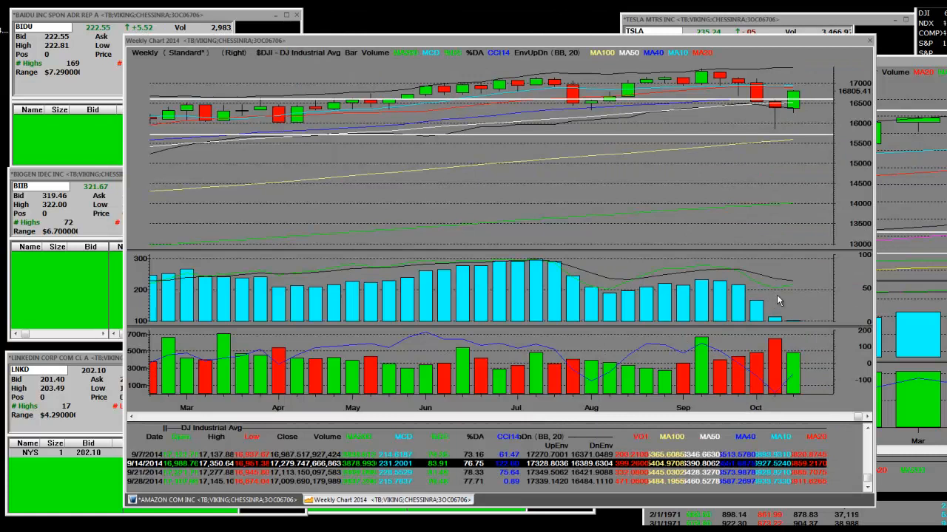
pyautogui.moveTo(814, 308)
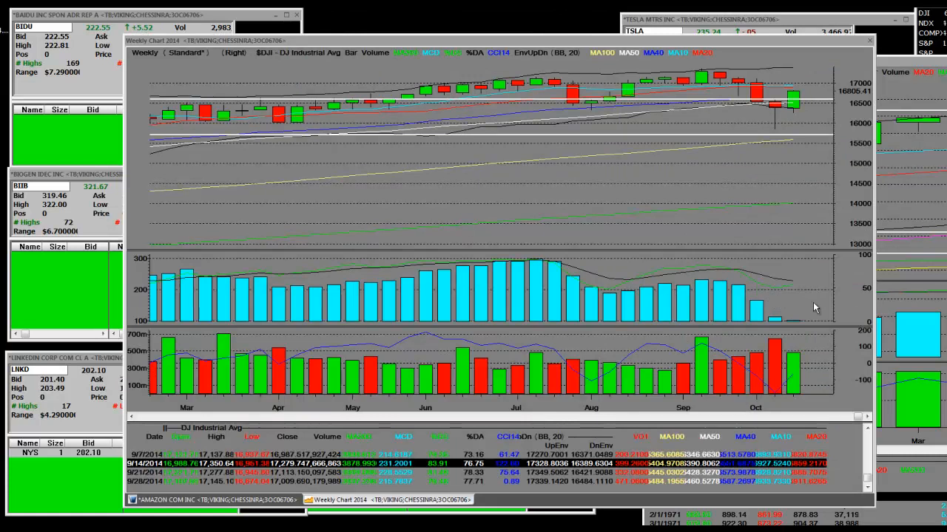
pyautogui.moveTo(706, 80)
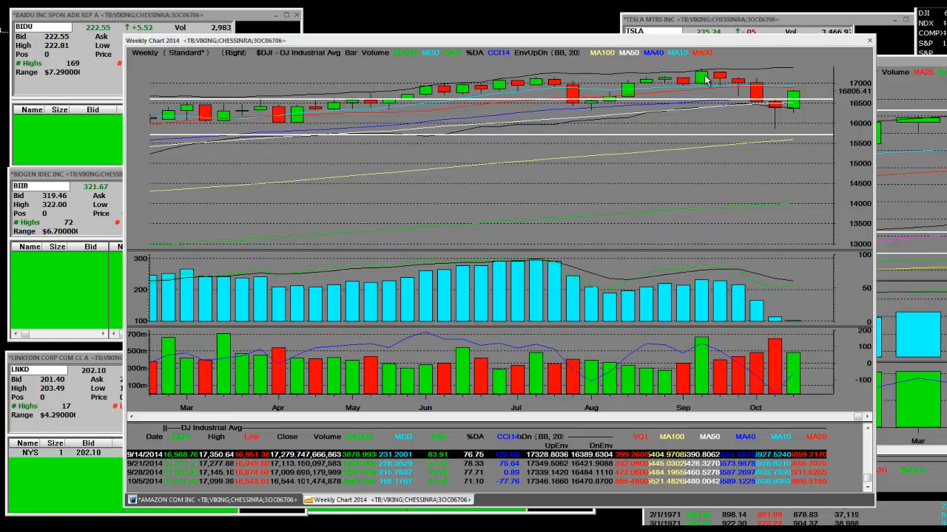
pyautogui.moveTo(418, 170)
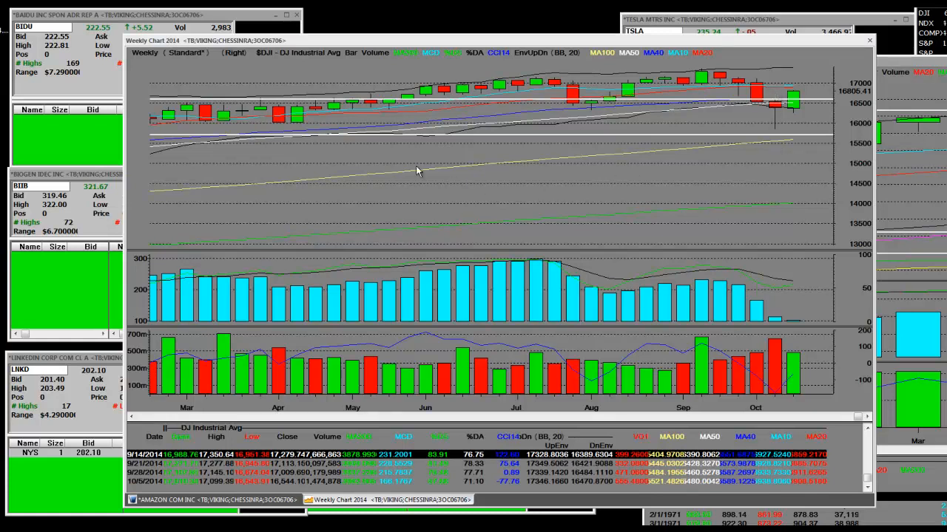
# Switch to the Zoom Tool from the chart's right-click Tools menu and zoom the weekly chart.
pyautogui.rightClick(418, 171)
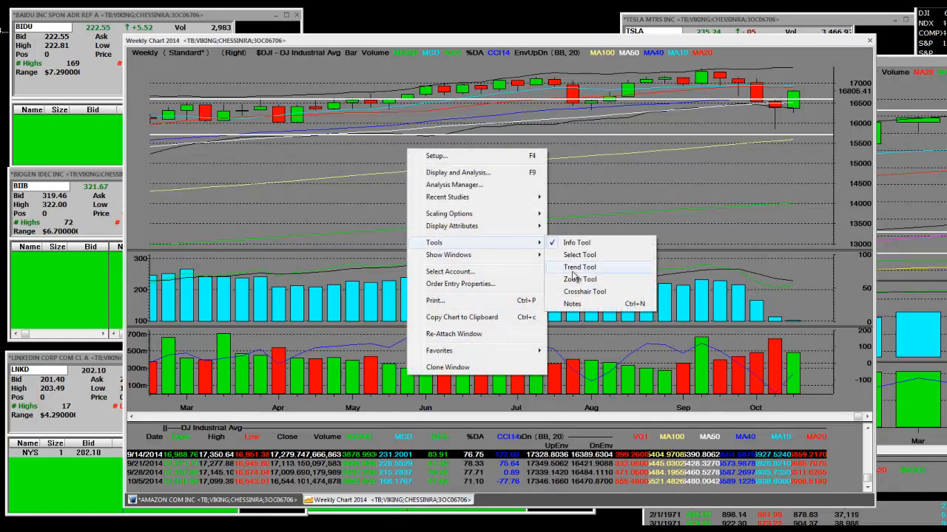
pyautogui.click(580, 279)
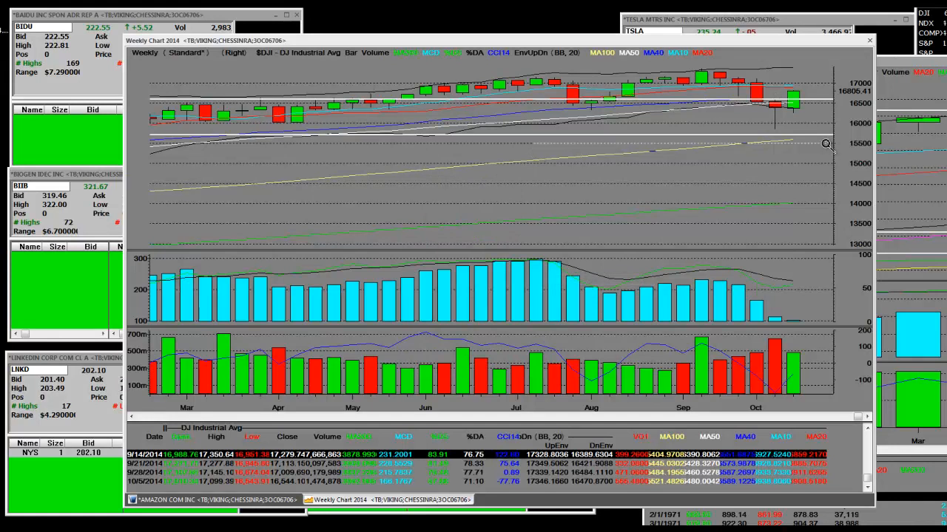
pyautogui.scroll(-3)
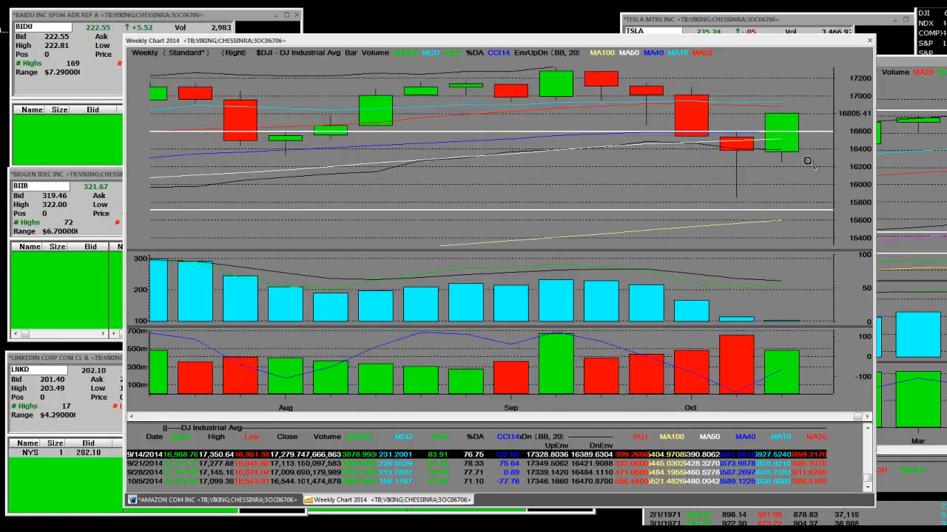
pyautogui.moveTo(714, 184)
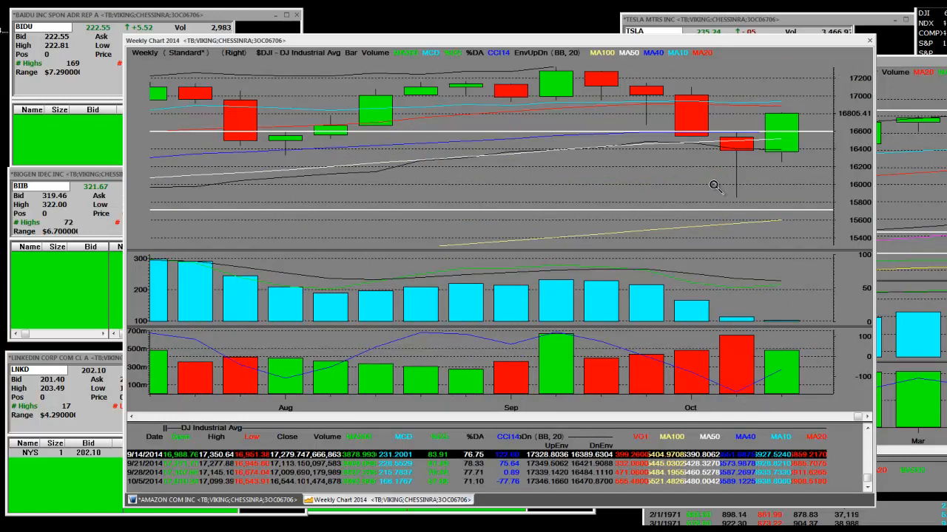
pyautogui.moveTo(798, 107)
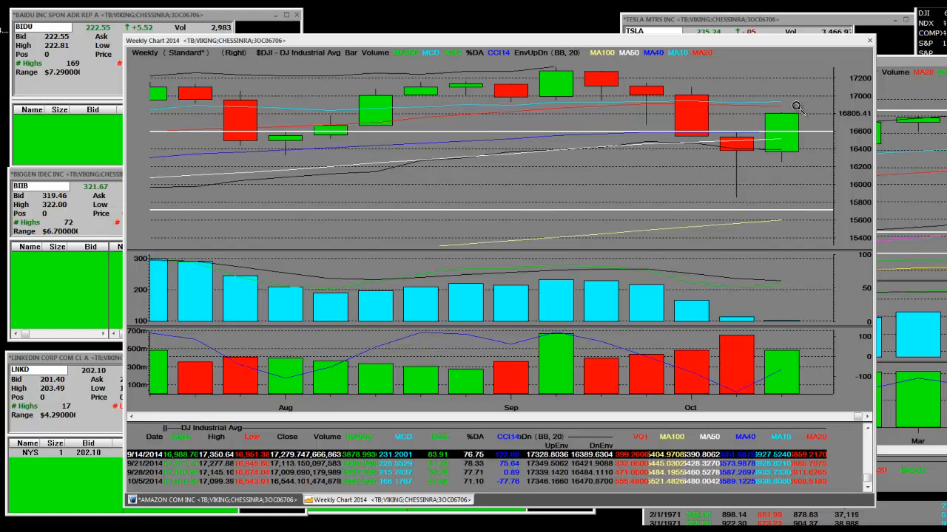
pyautogui.moveTo(782, 97)
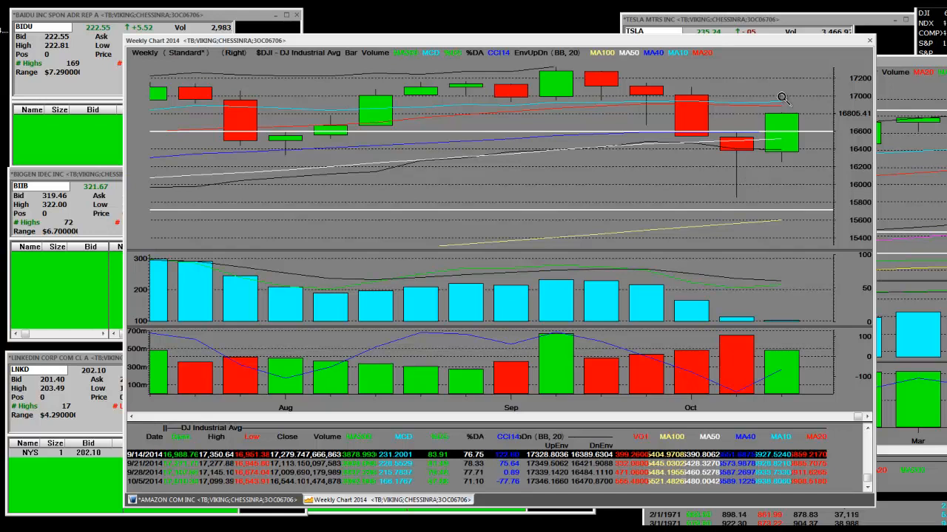
pyautogui.moveTo(781, 110)
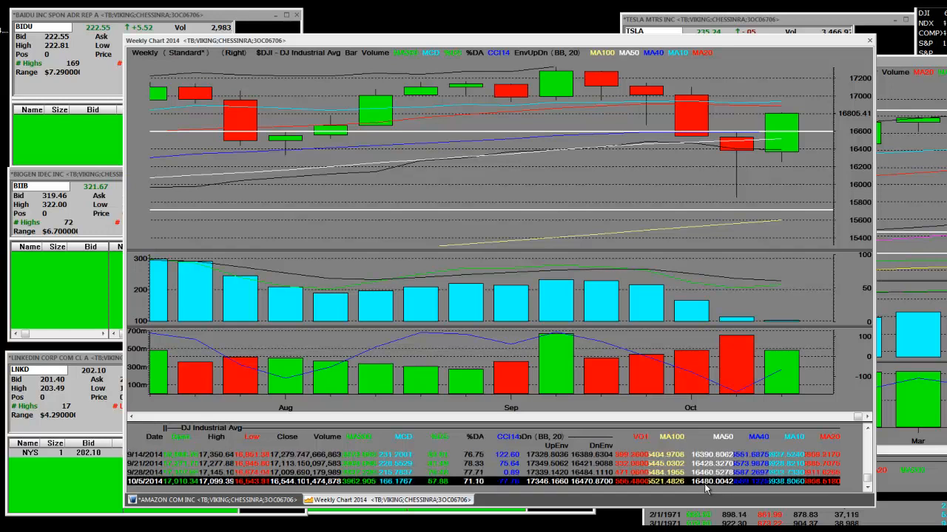
pyautogui.moveTo(784, 133)
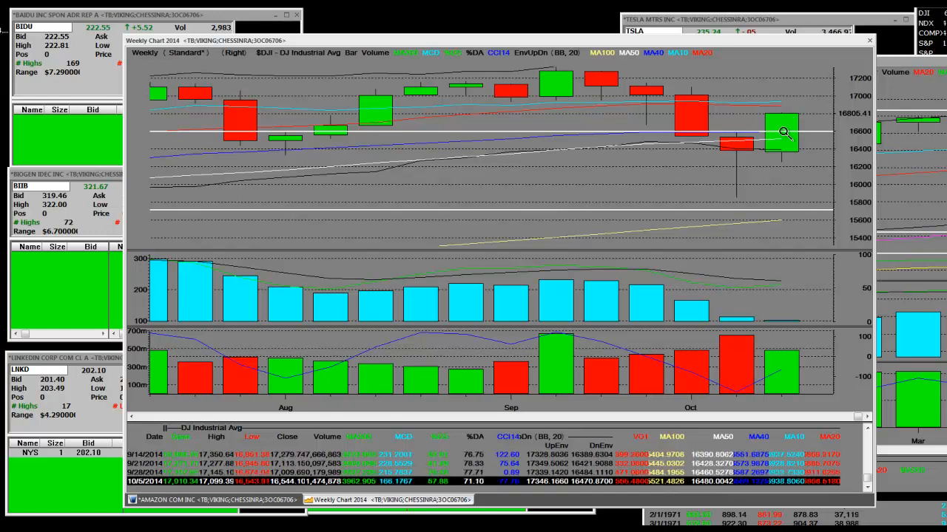
pyautogui.moveTo(806, 161)
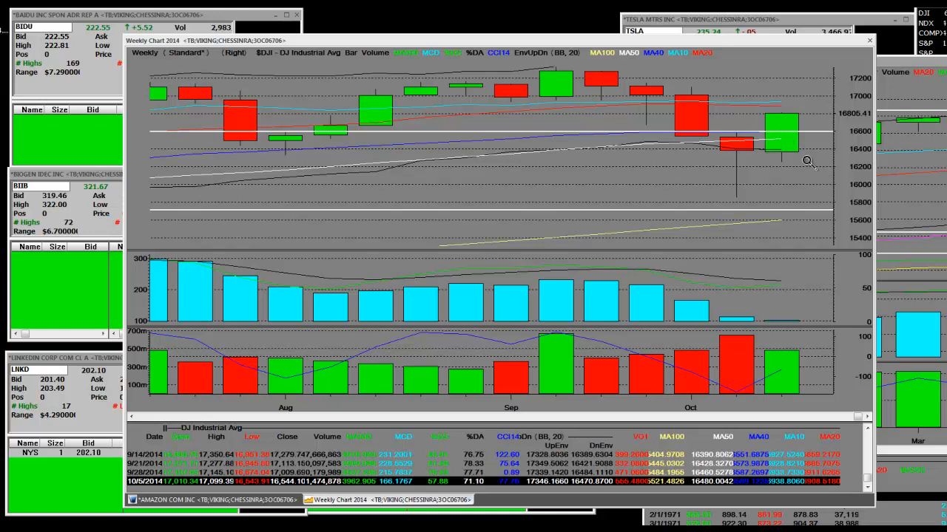
pyautogui.moveTo(804, 429)
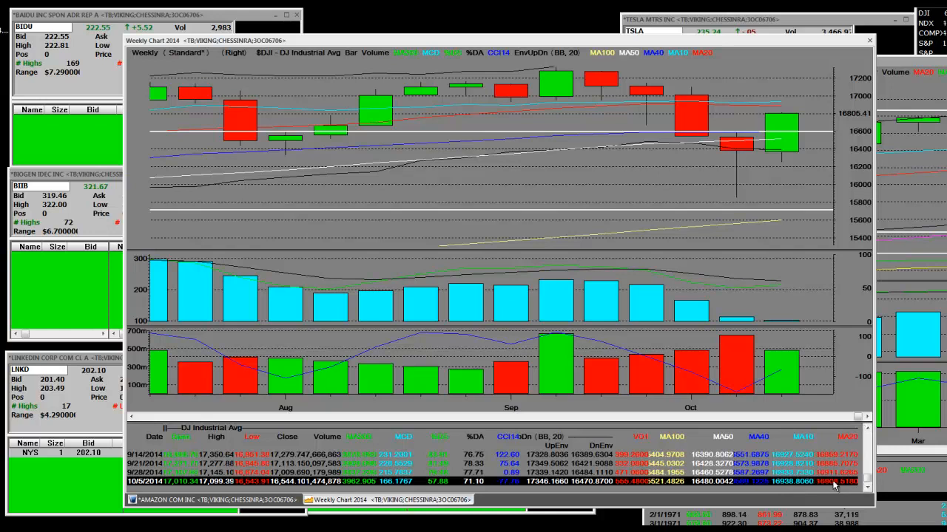
pyautogui.moveTo(774, 111)
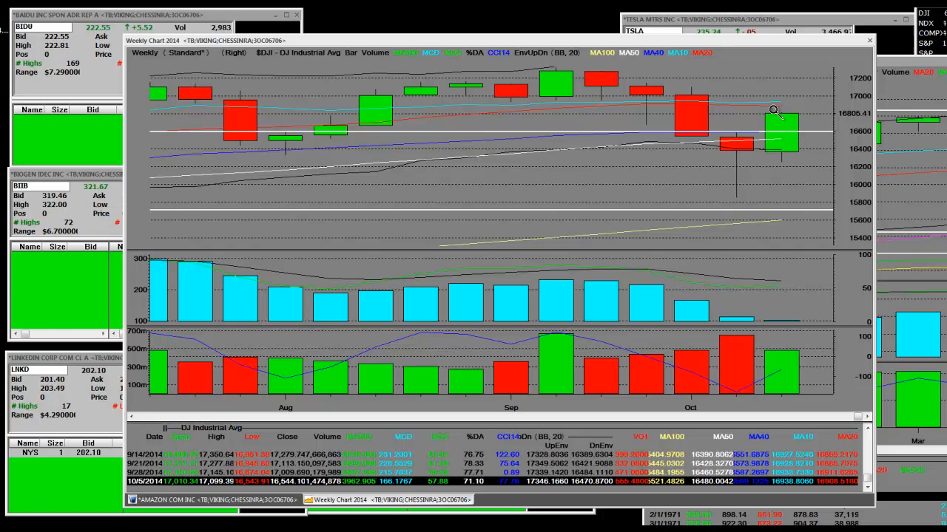
pyautogui.moveTo(776, 97)
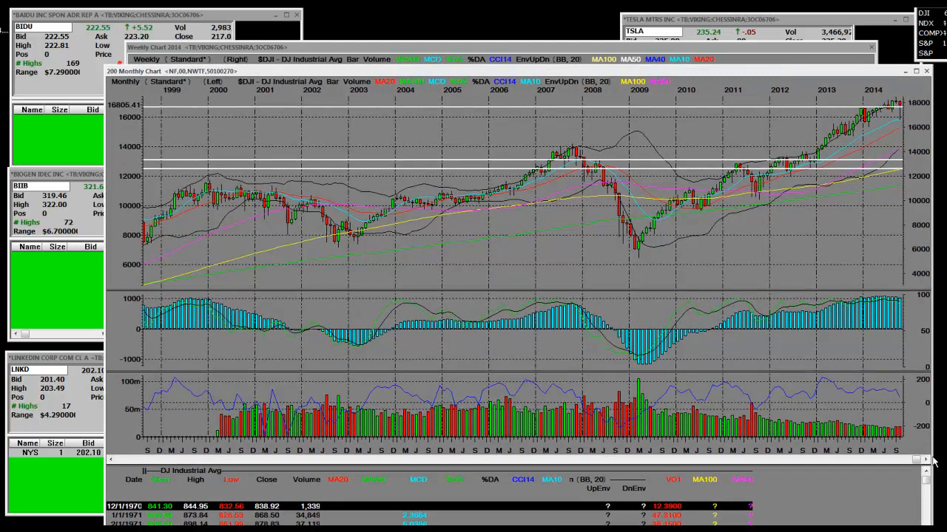
# Bring up the long-term monthly Dow Jones chart spanning 1999 to 2014.
pyautogui.click(926, 459)
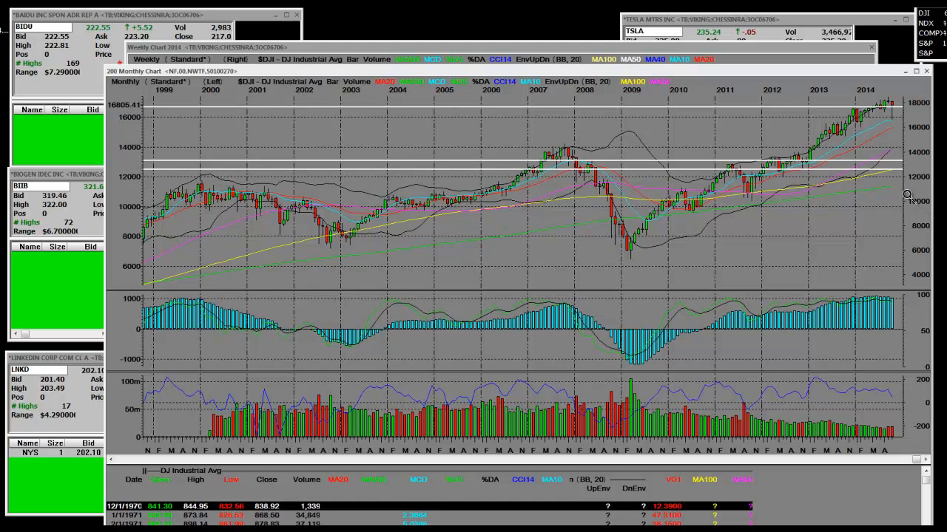
pyautogui.moveTo(887, 215)
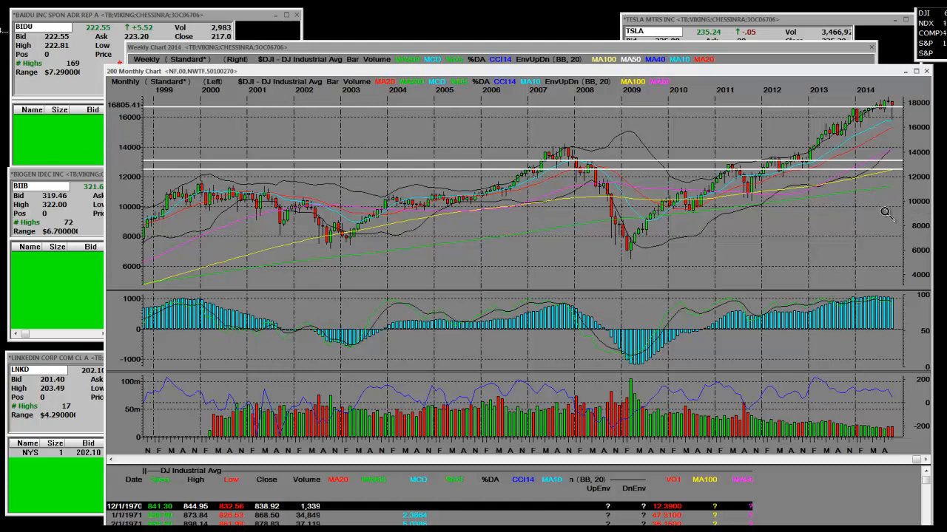
pyautogui.moveTo(890, 222)
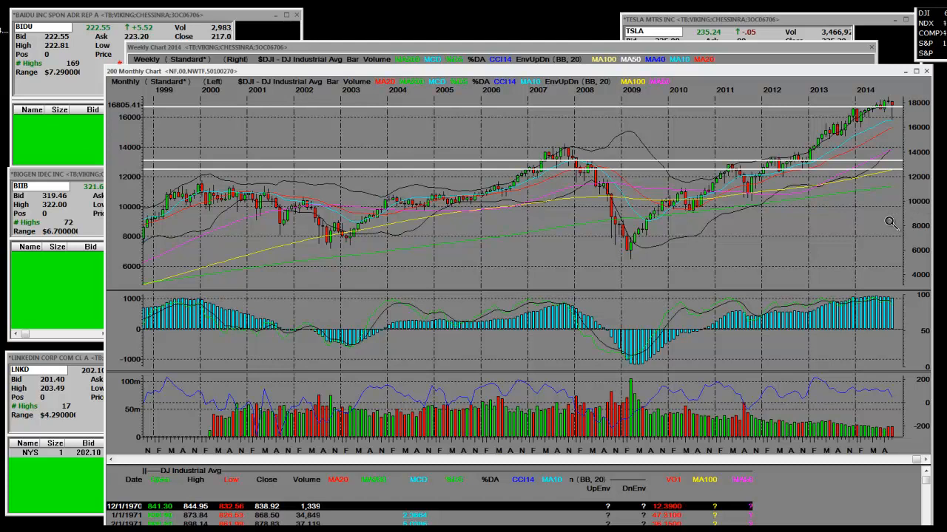
pyautogui.moveTo(884, 99)
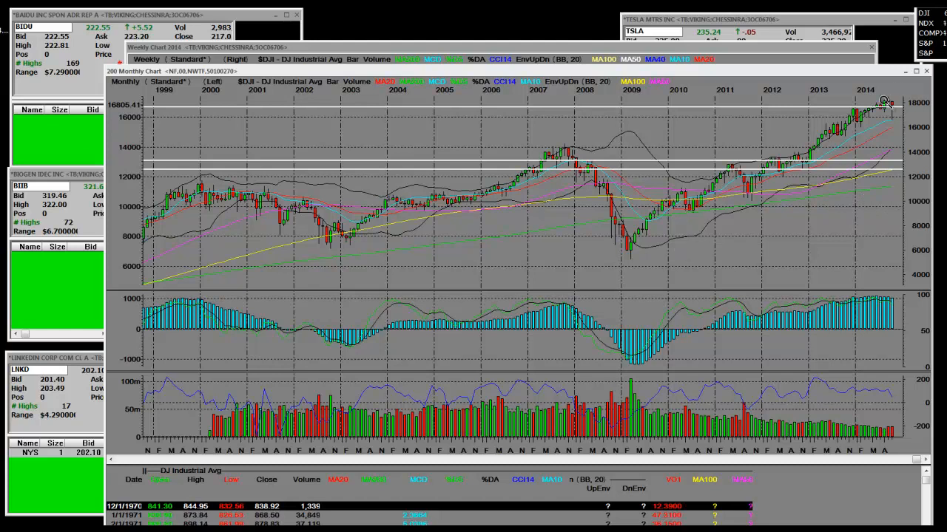
pyautogui.moveTo(901, 82)
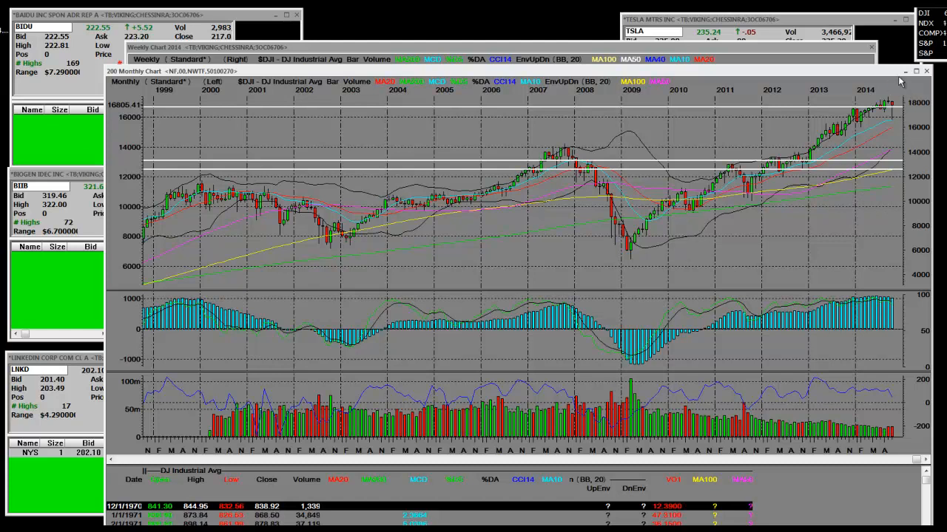
pyautogui.moveTo(895, 92)
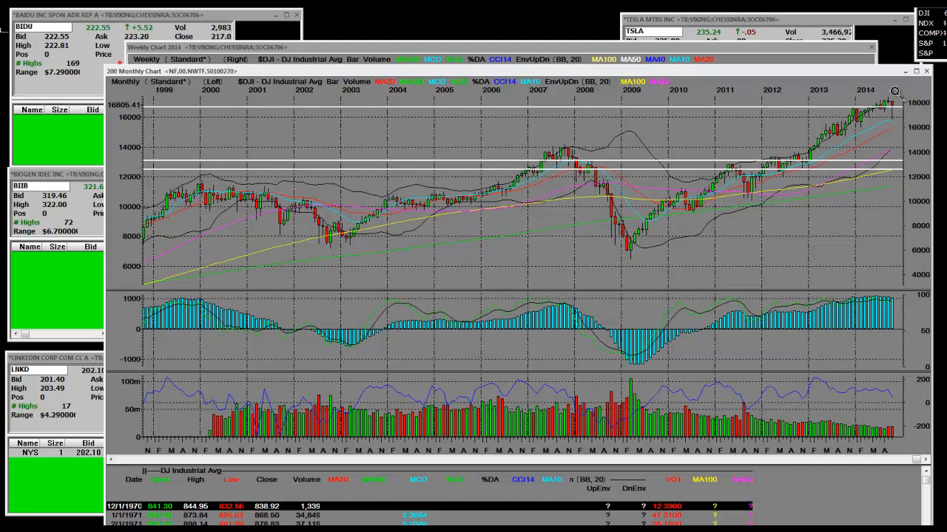
pyautogui.moveTo(893, 115)
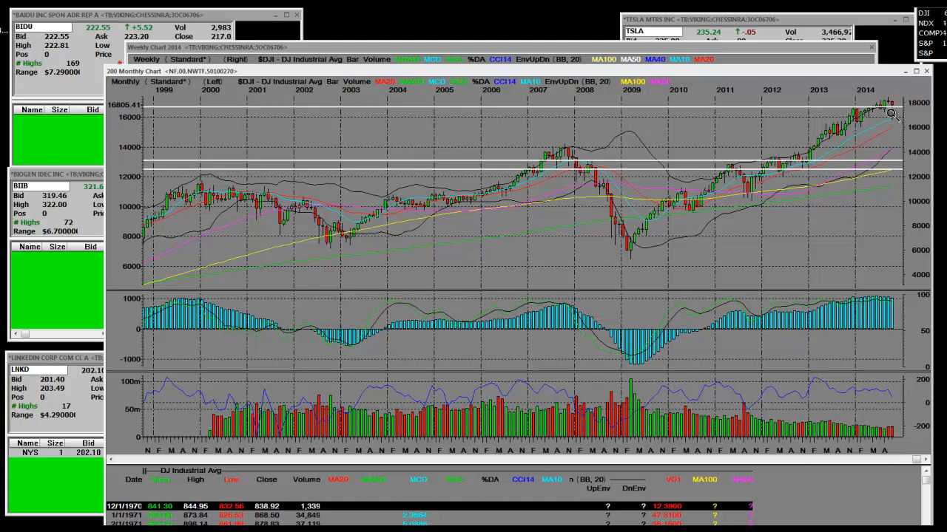
pyautogui.moveTo(863, 134)
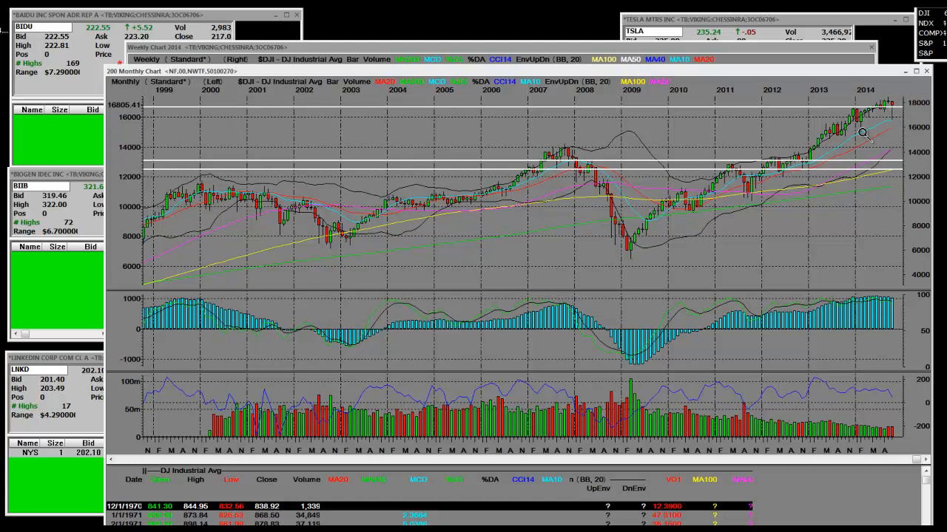
pyautogui.moveTo(863, 116)
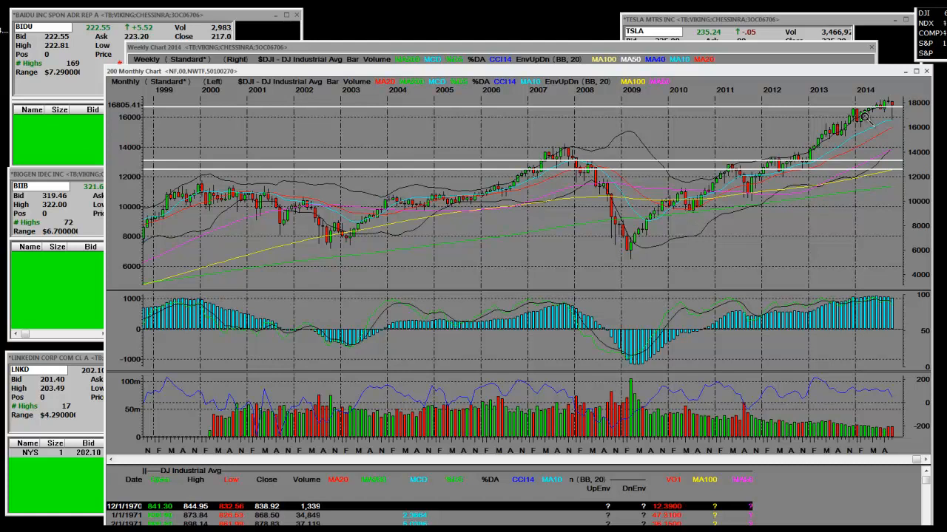
pyautogui.moveTo(799, 183)
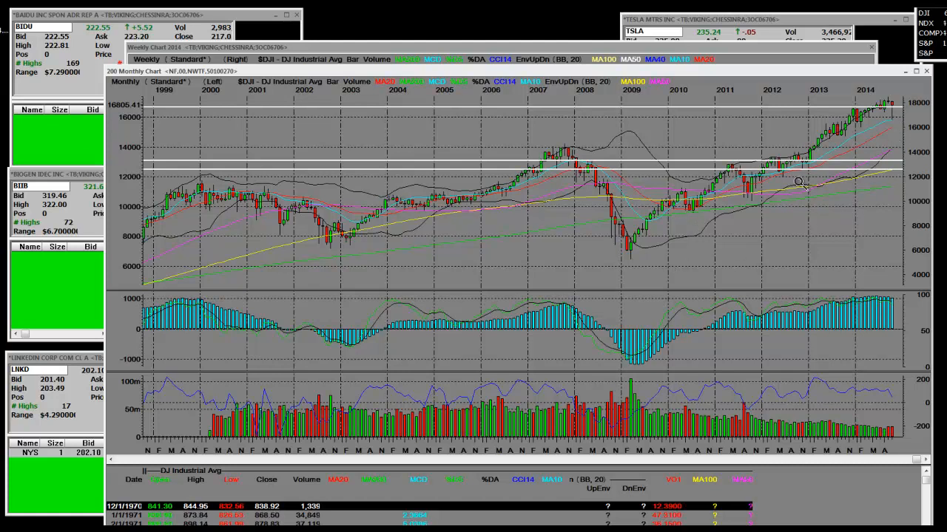
pyautogui.moveTo(769, 181)
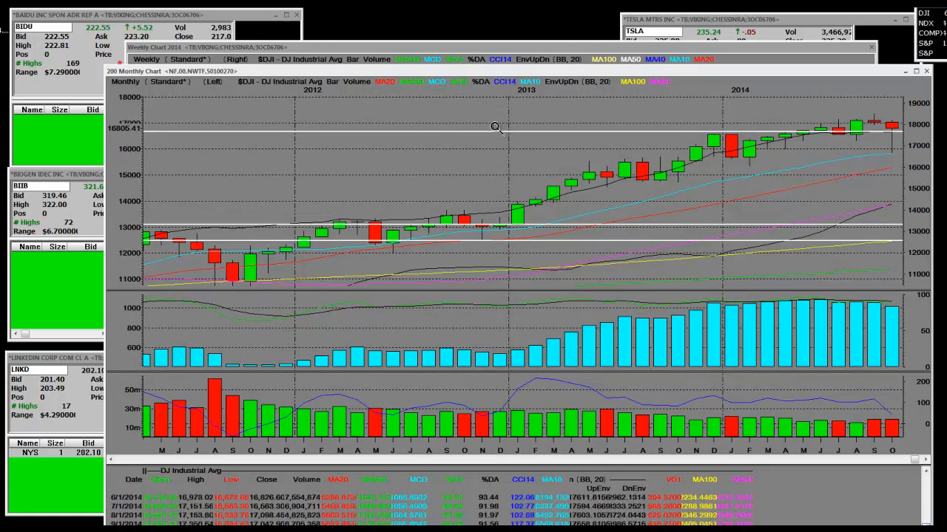
pyautogui.rightClick(494, 127)
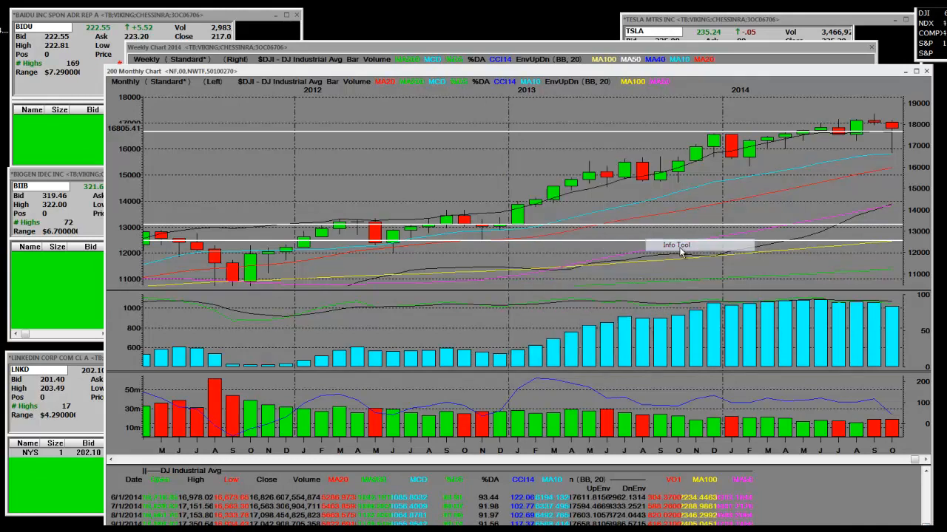
pyautogui.moveTo(877, 124)
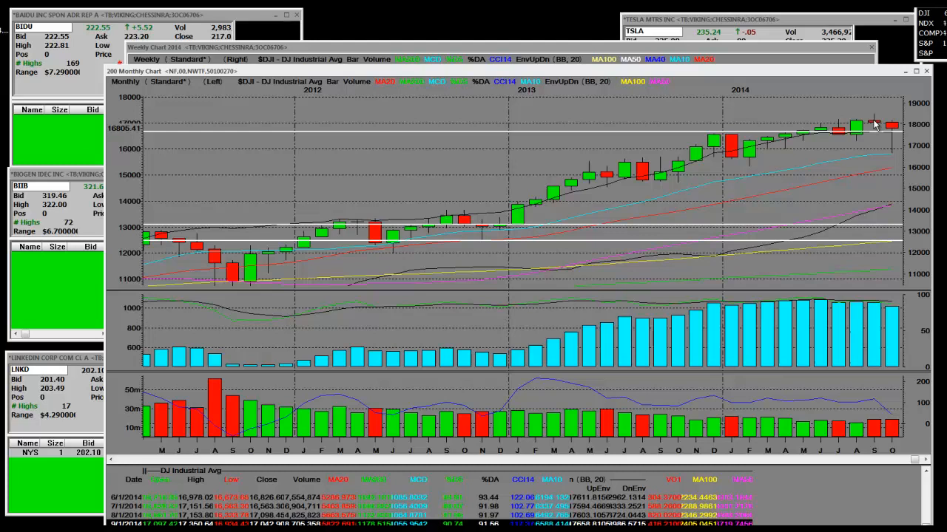
pyautogui.moveTo(878, 126)
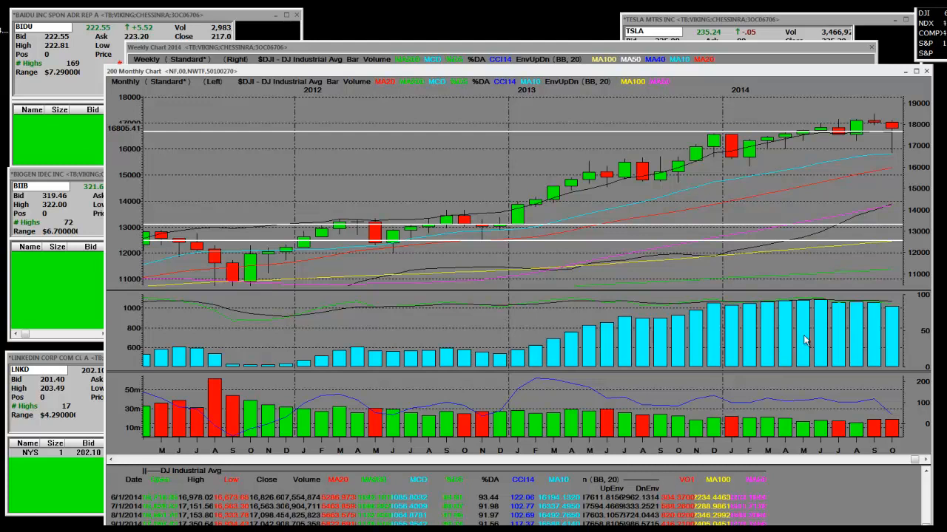
pyautogui.moveTo(890, 157)
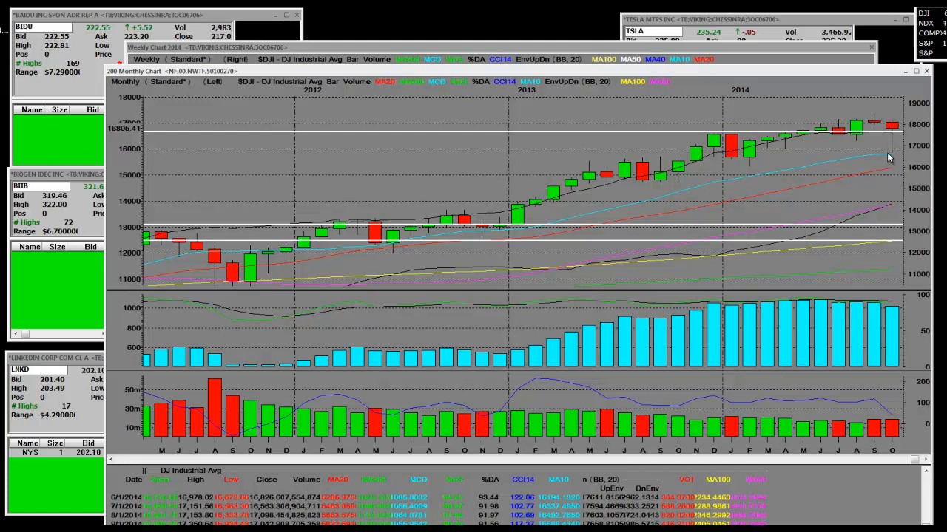
pyautogui.moveTo(891, 153)
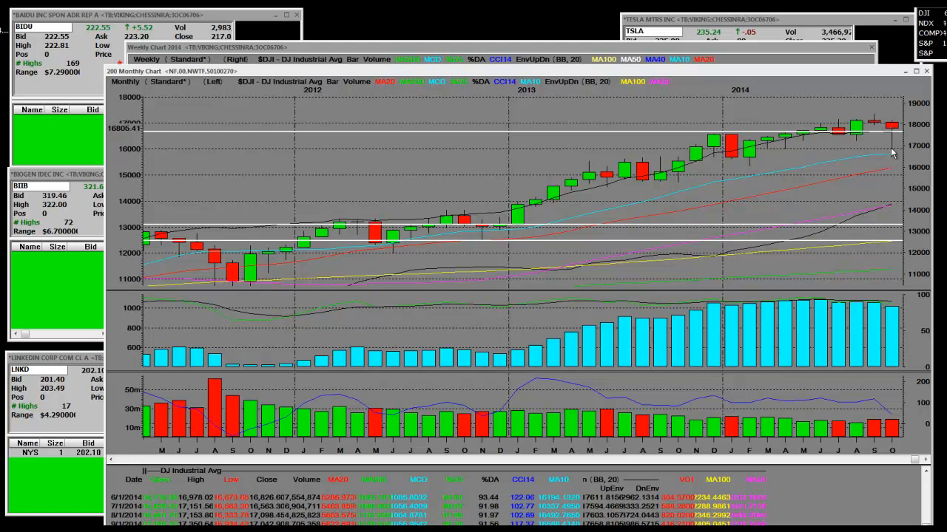
pyautogui.moveTo(730, 133)
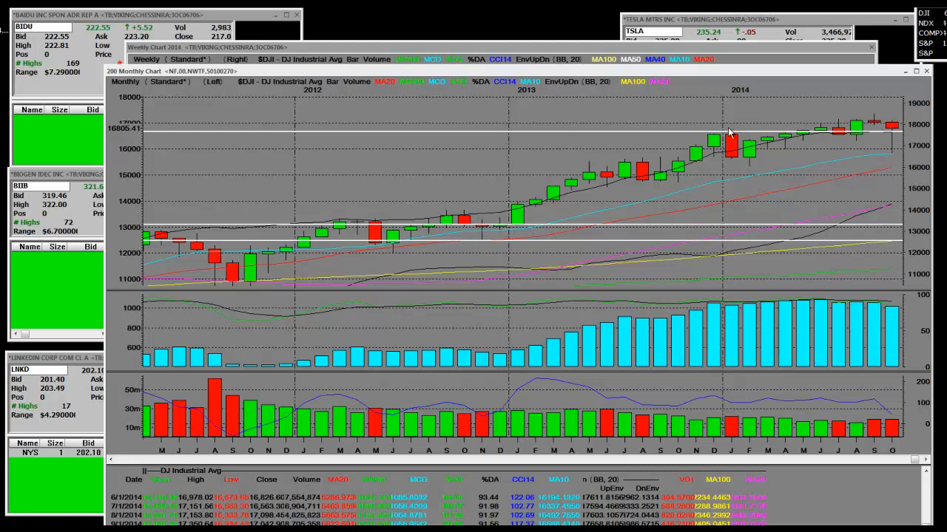
# Open the monthly chart's right-click menu to choose a line-drawing tool.
pyautogui.rightClick(728, 133)
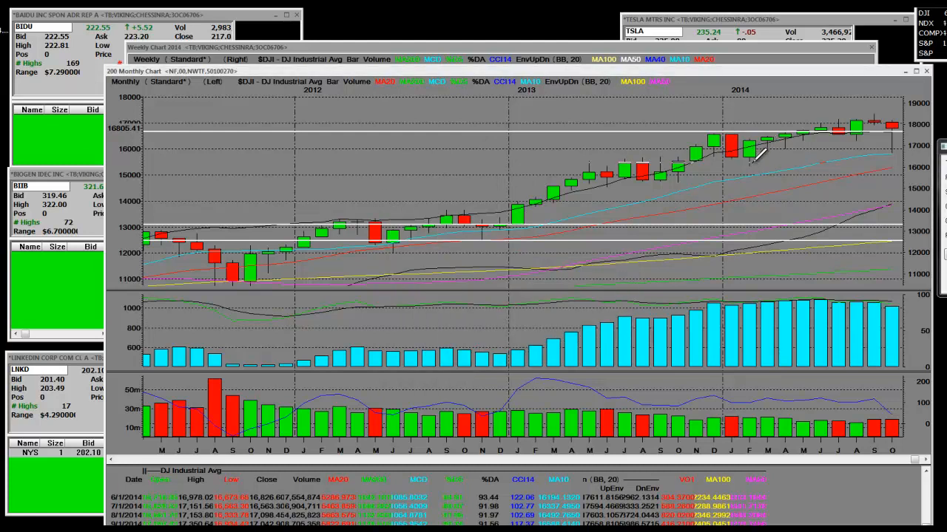
pyautogui.moveTo(751, 148)
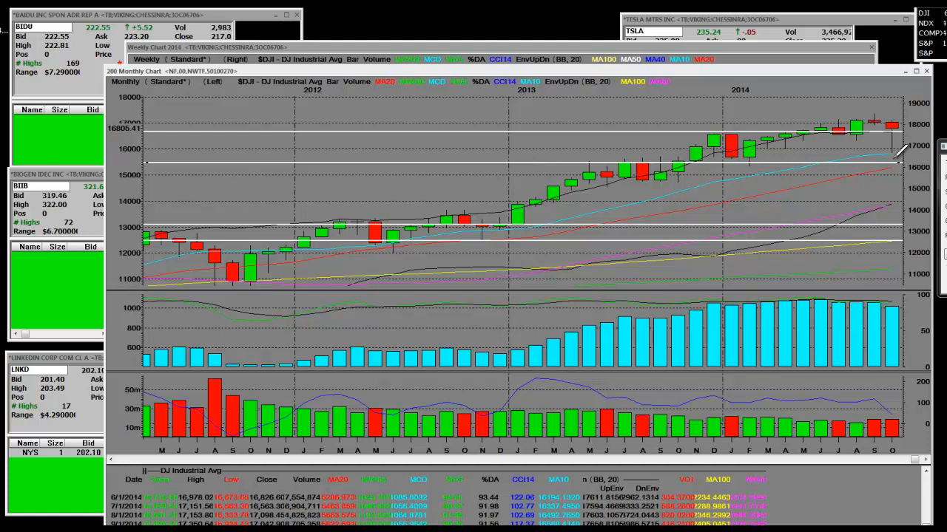
pyautogui.moveTo(665, 142)
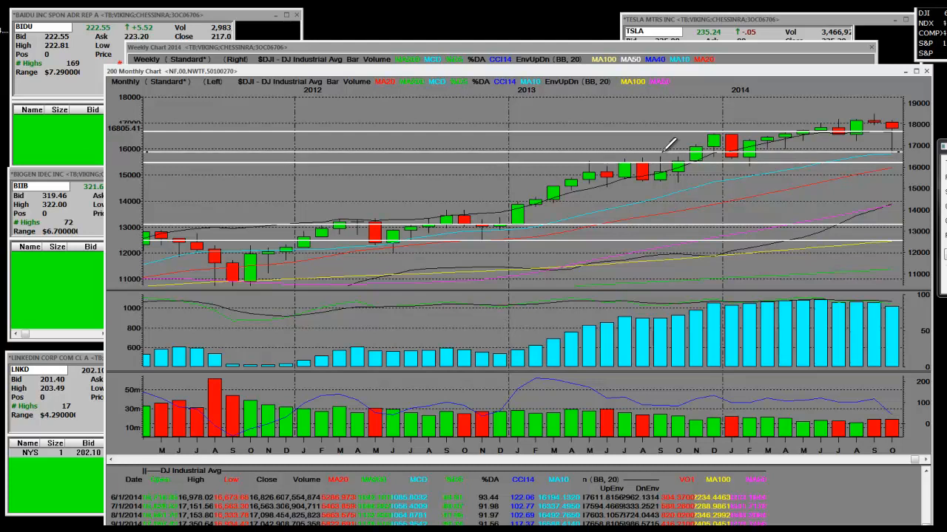
pyautogui.moveTo(832, 118)
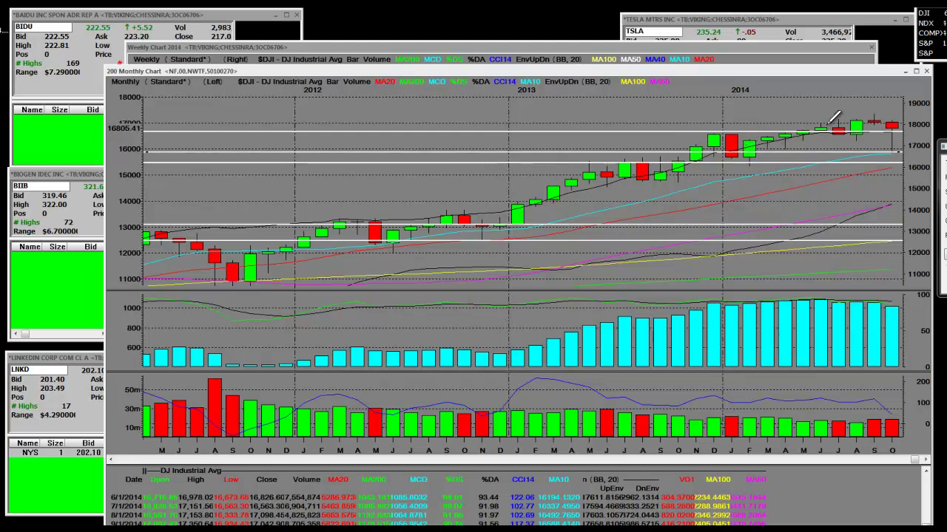
pyautogui.moveTo(880, 109)
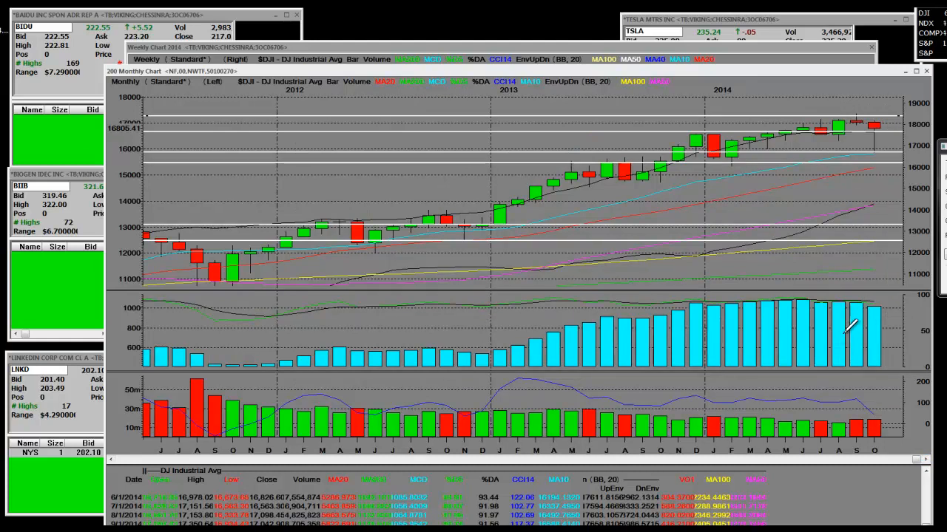
pyautogui.moveTo(789, 57)
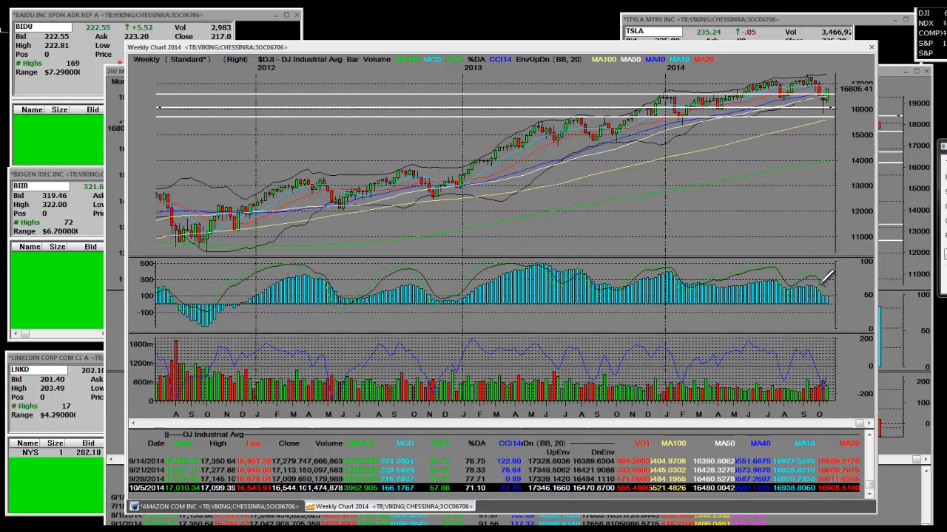
pyautogui.moveTo(828, 315)
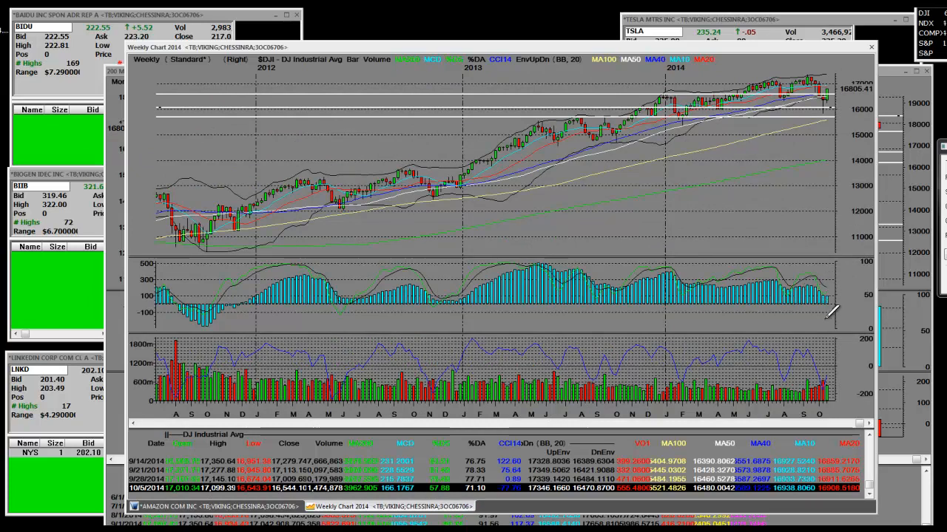
pyautogui.moveTo(873, 100)
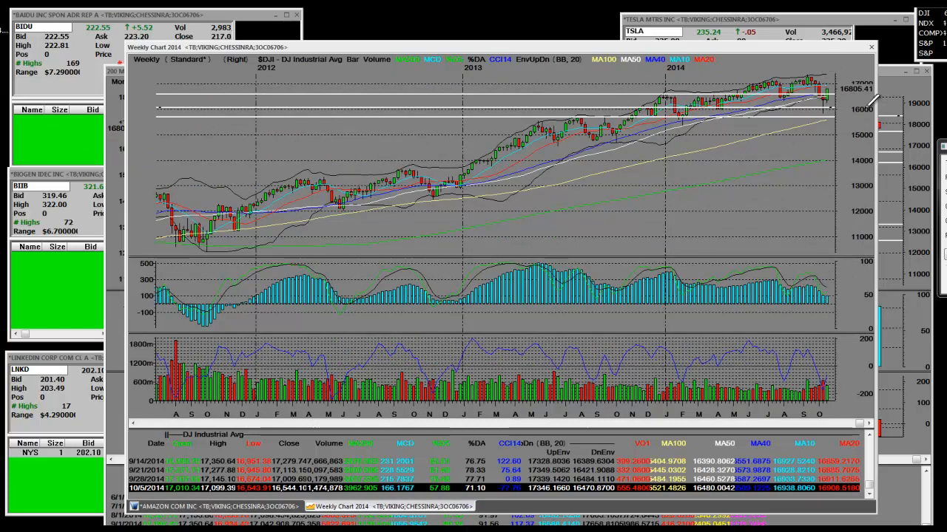
pyautogui.moveTo(732, 133)
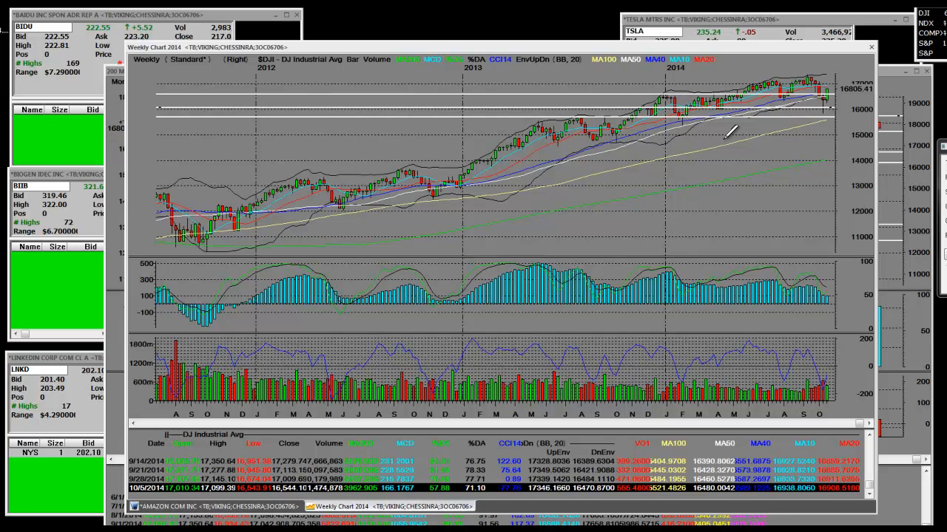
pyautogui.moveTo(820, 79)
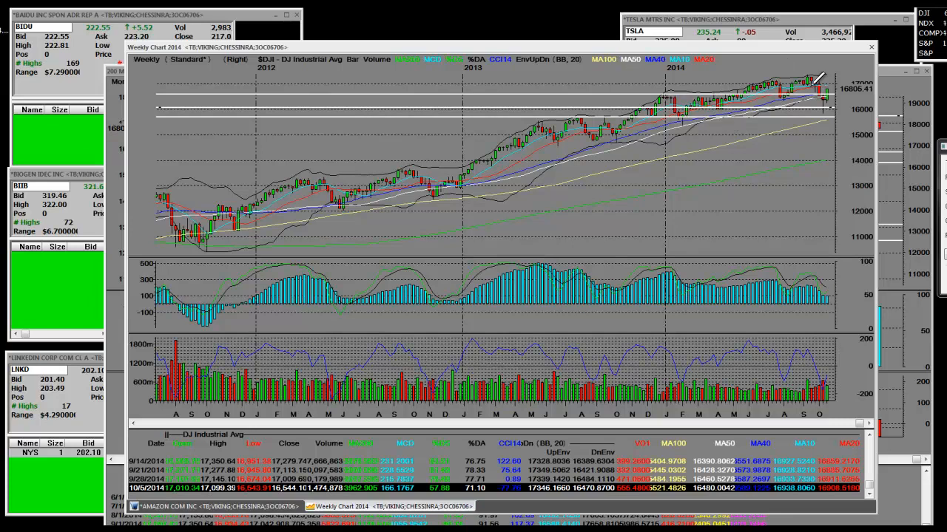
pyautogui.moveTo(832, 141)
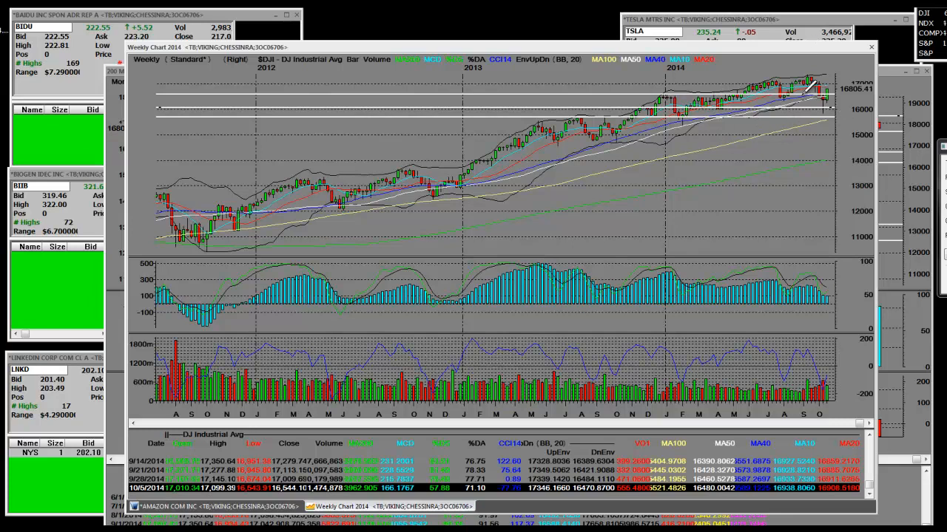
pyautogui.moveTo(795, 96)
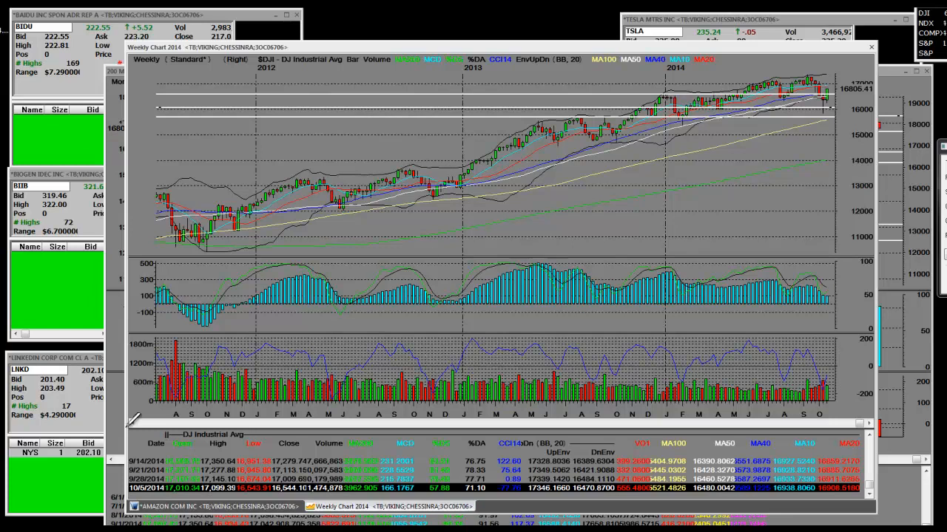
pyautogui.moveTo(518, 161)
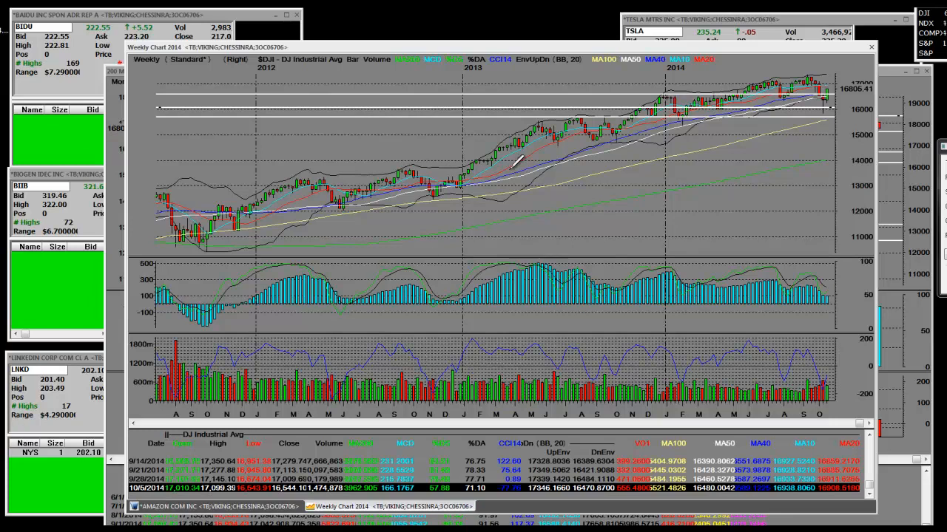